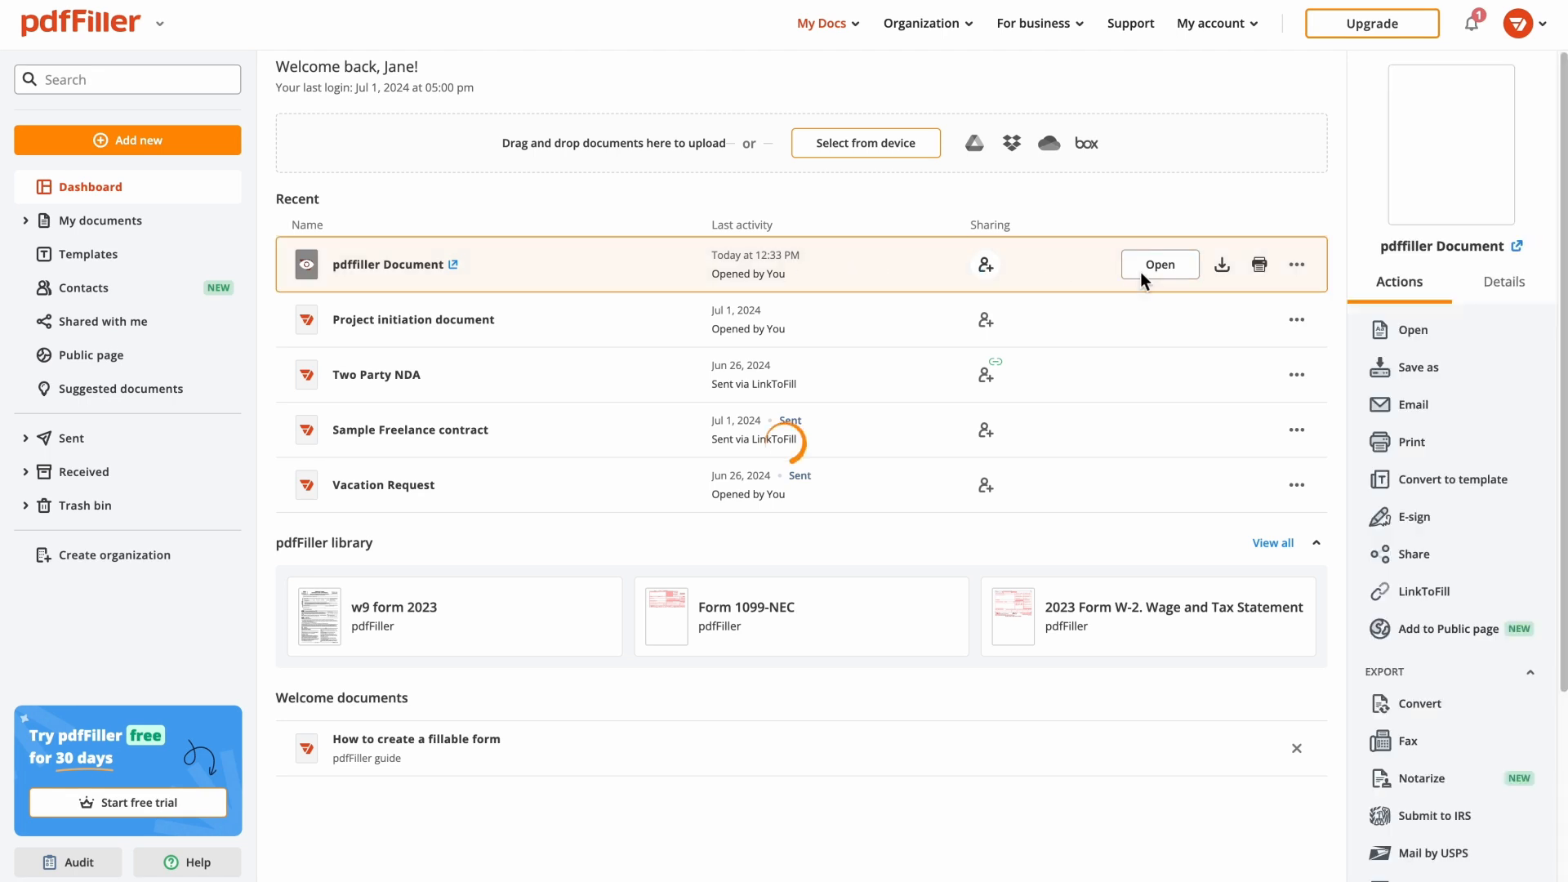
Open the pdfFiller Document and choose Share from the DONE menu
left_click(1159, 264)
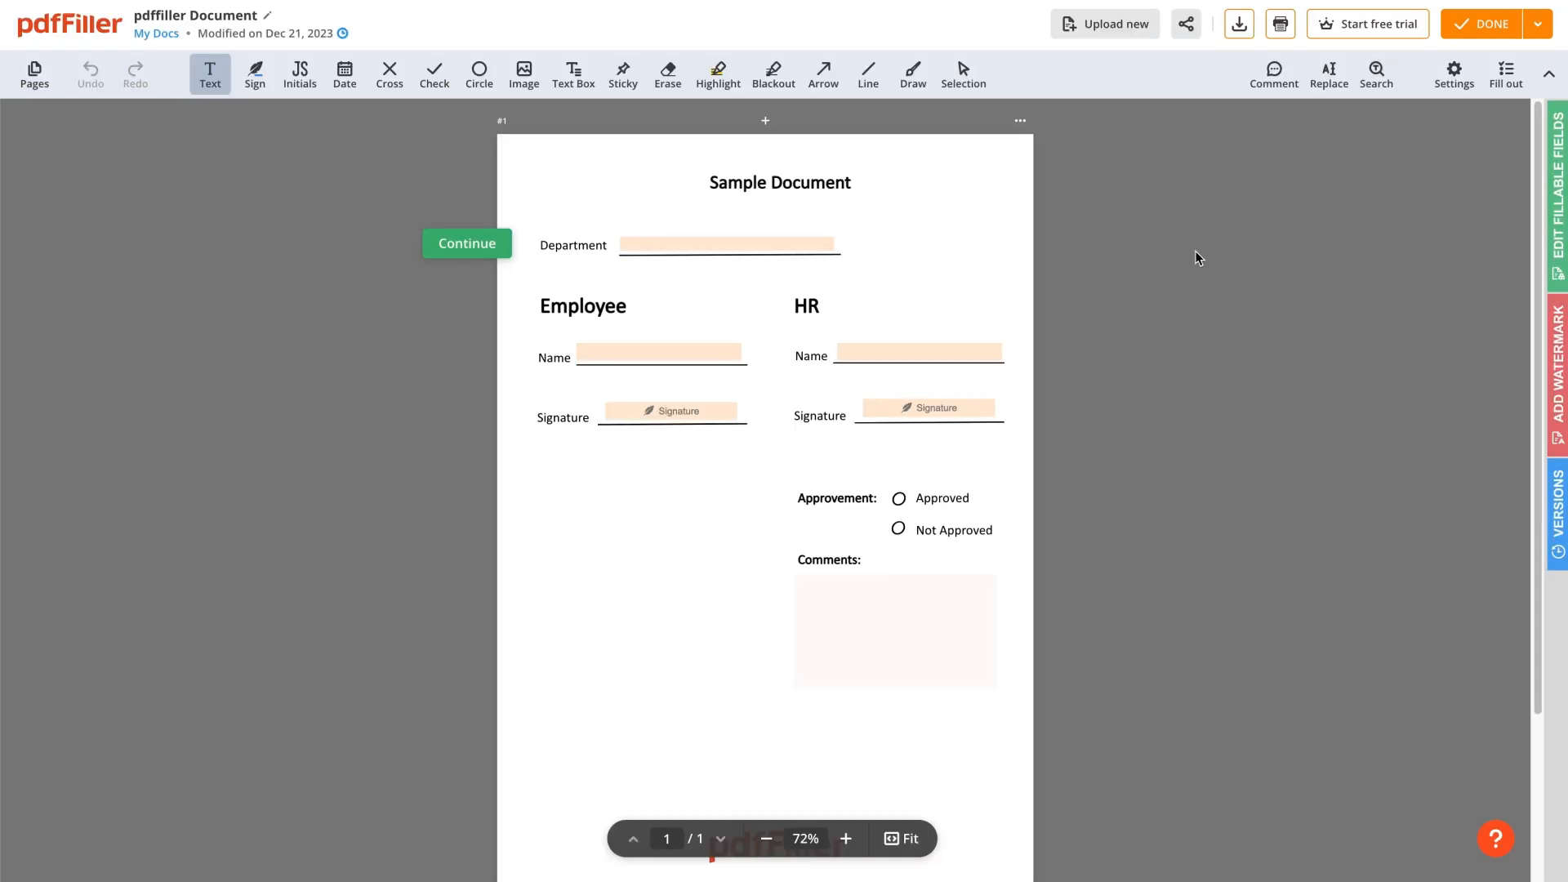
left_click(1538, 23)
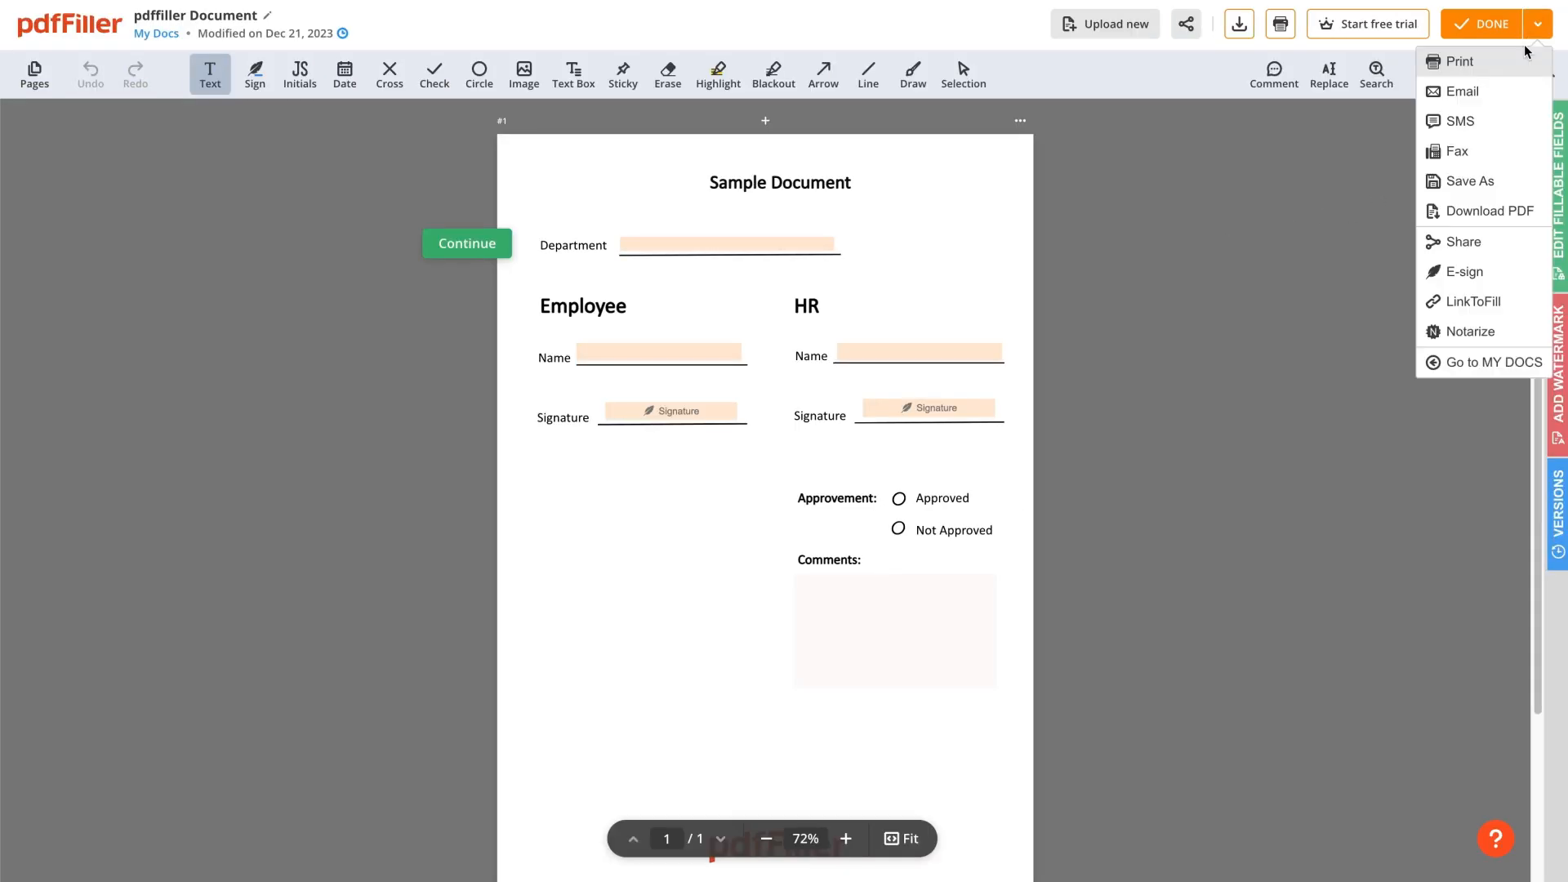
left_click(1480, 22)
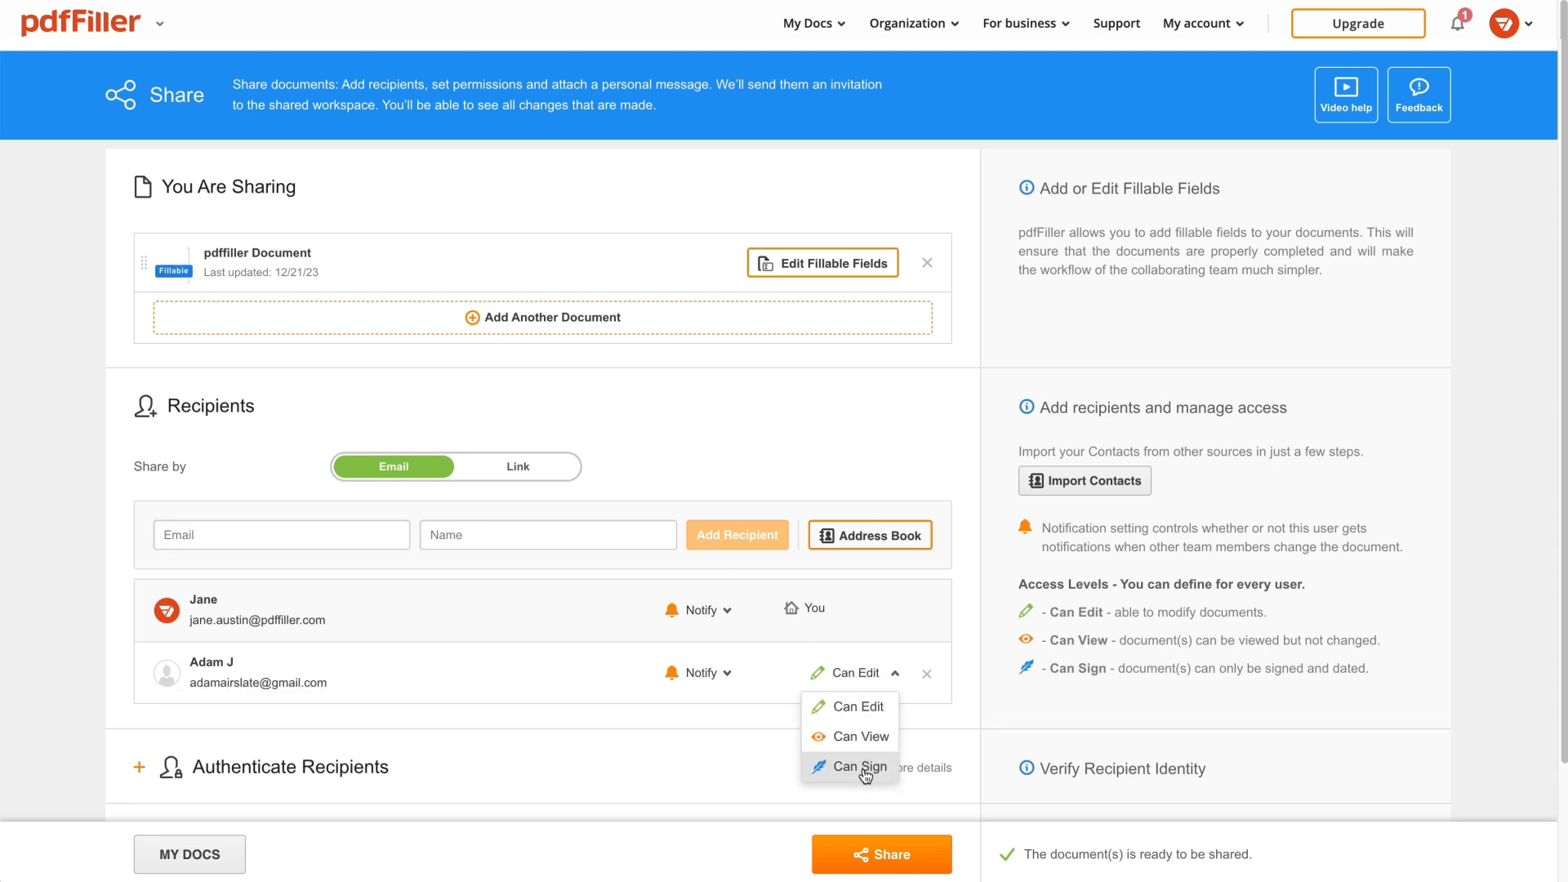
left_click(855, 706)
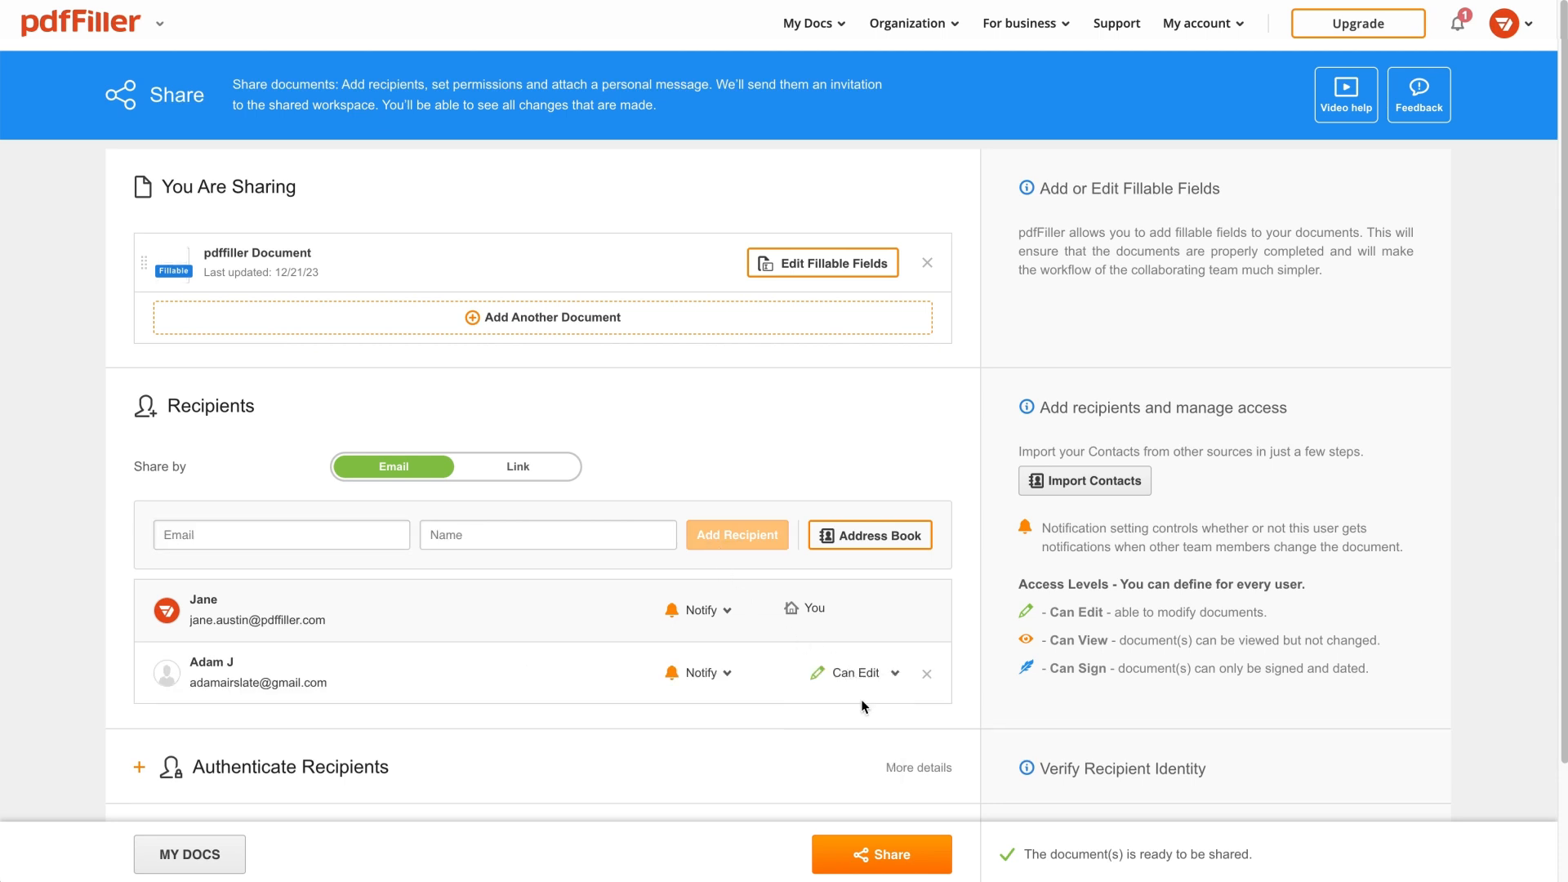
scroll("down", 3)
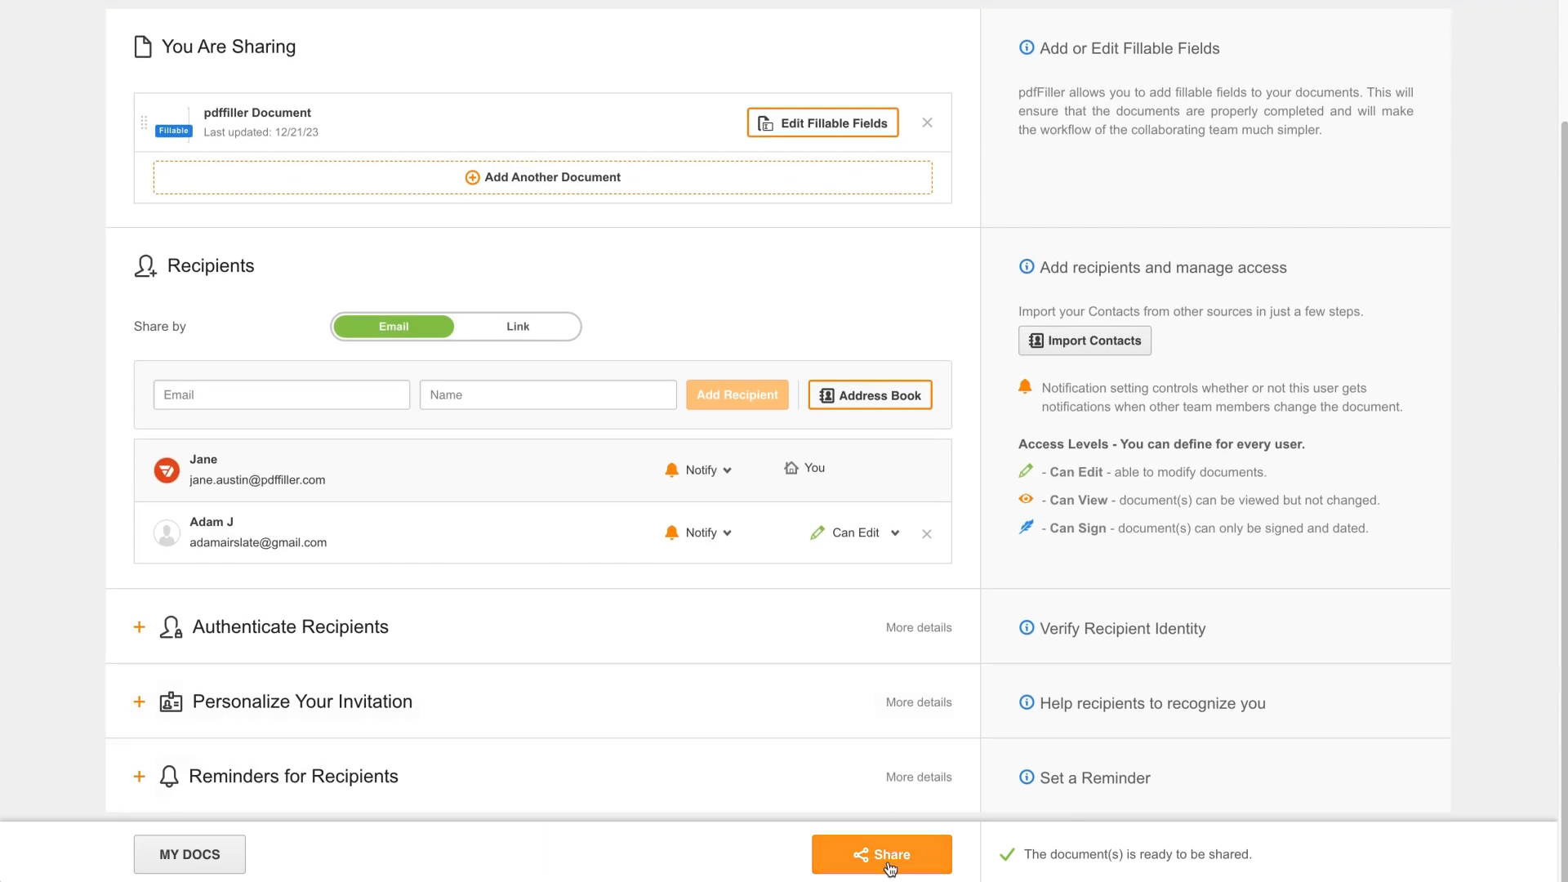
left_click(881, 854)
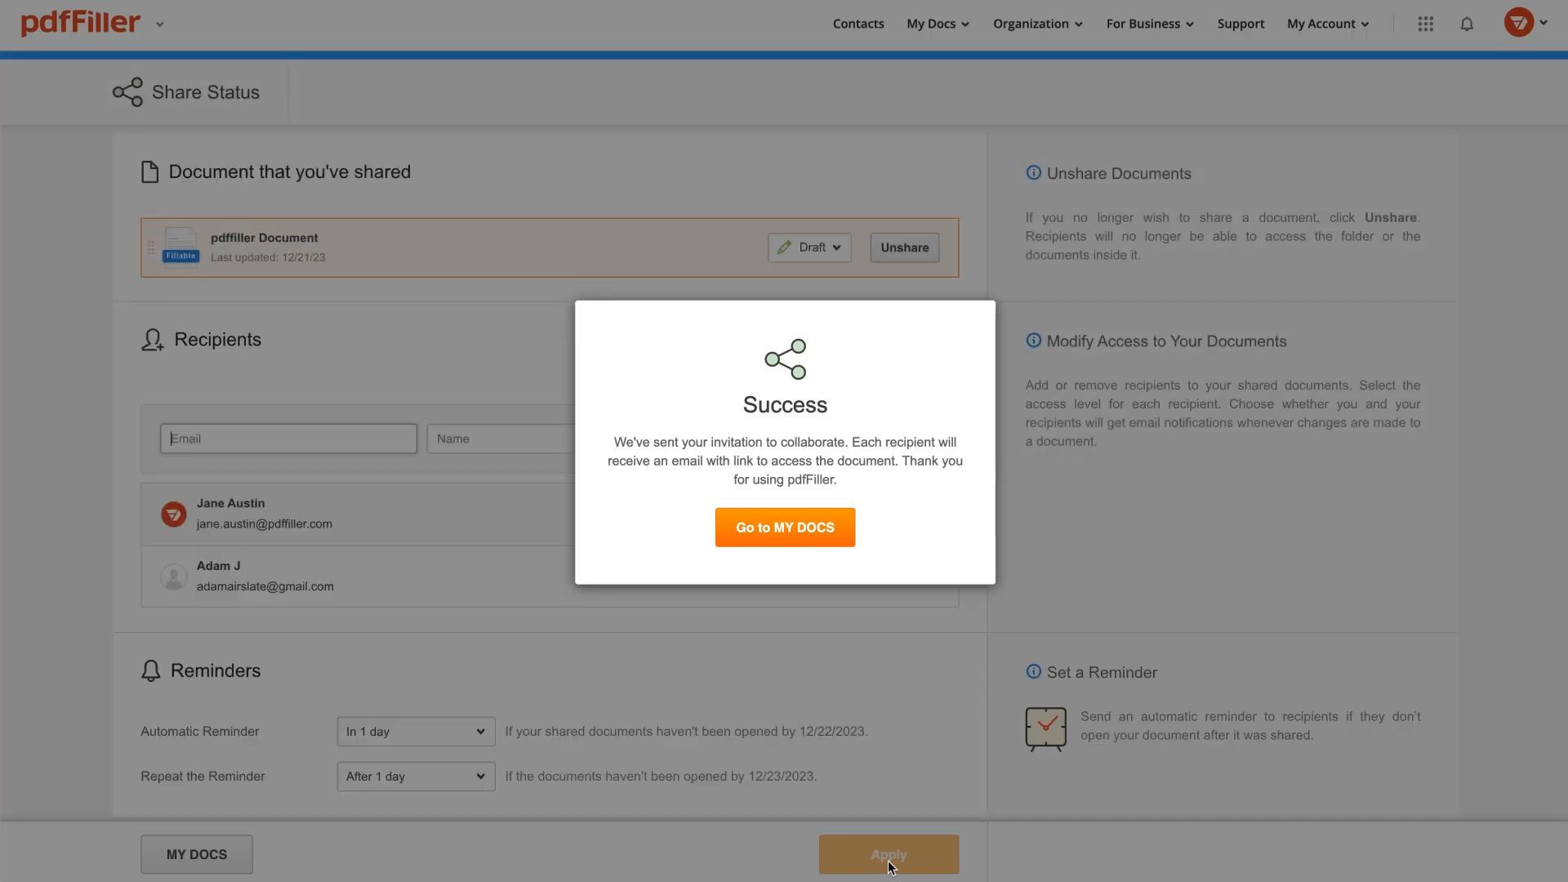
left_click(784, 527)
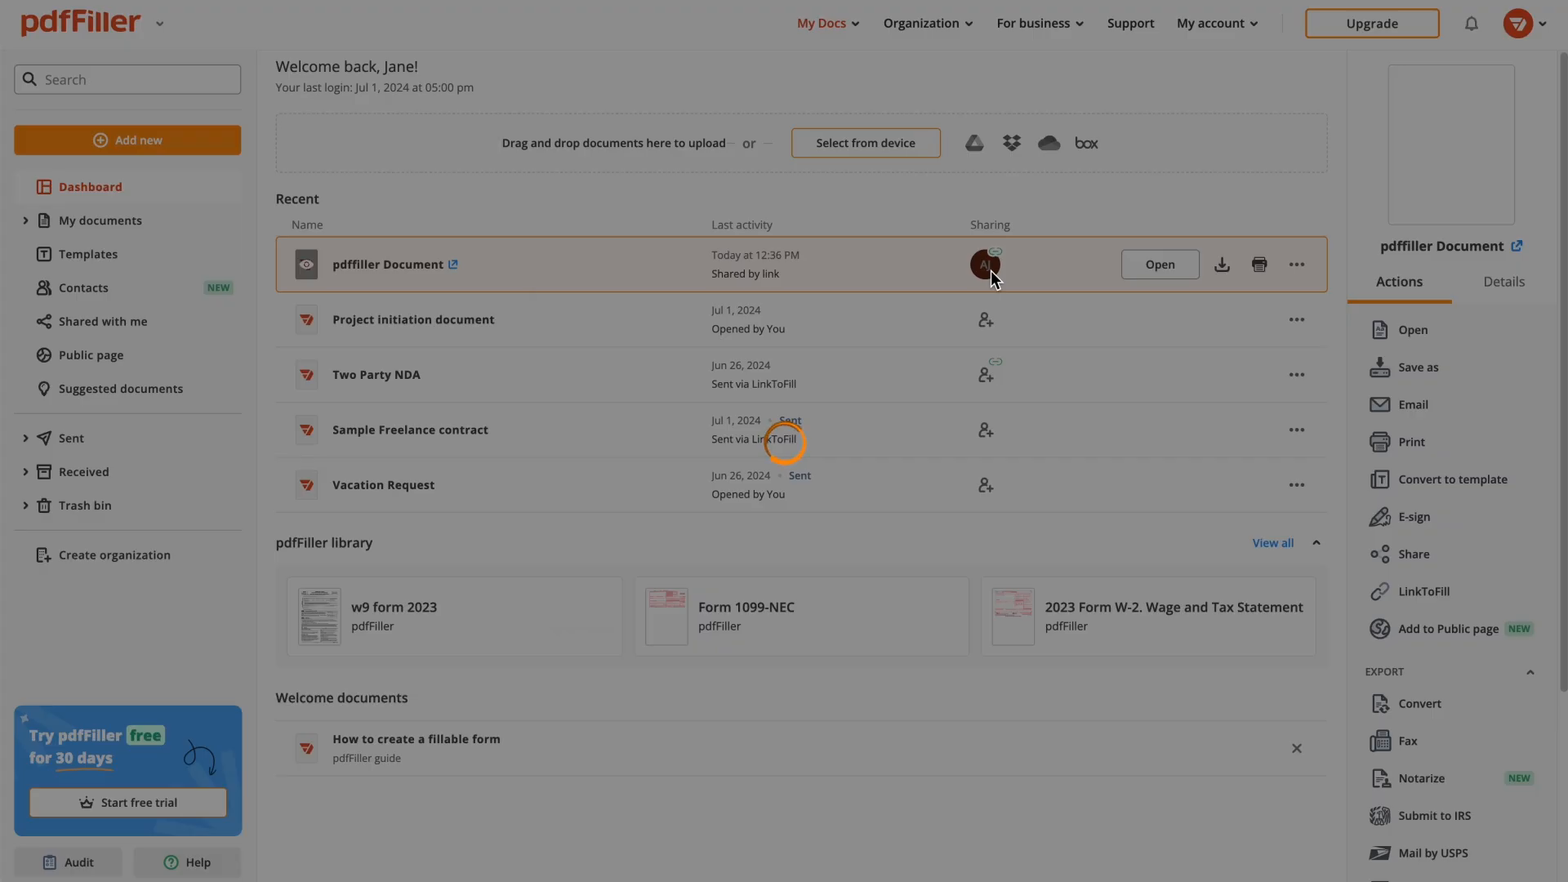
left_click(944, 502)
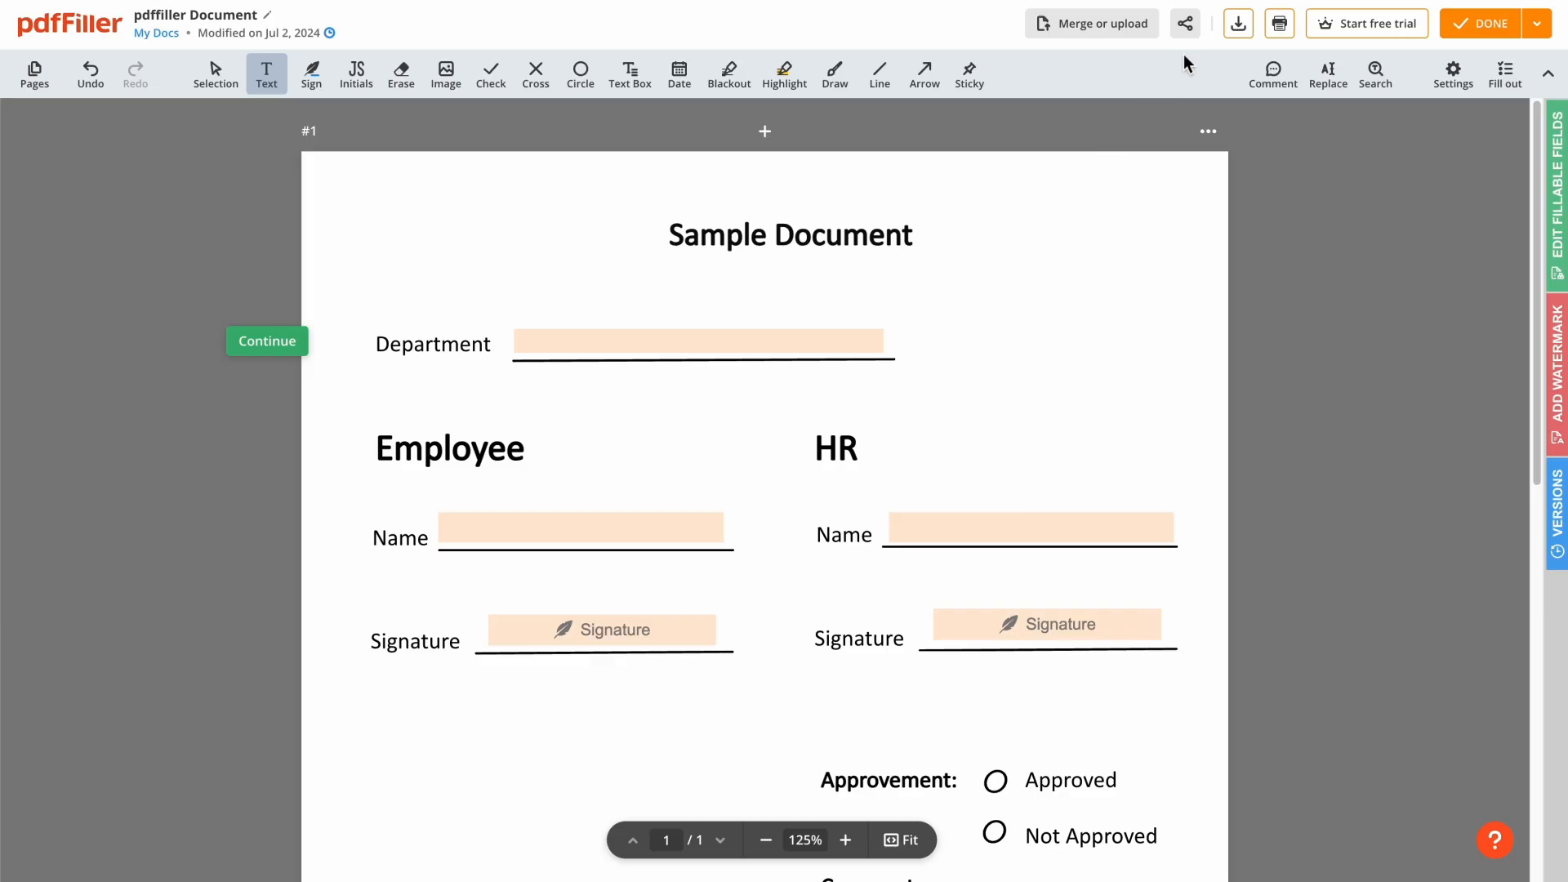
left_click(1185, 23)
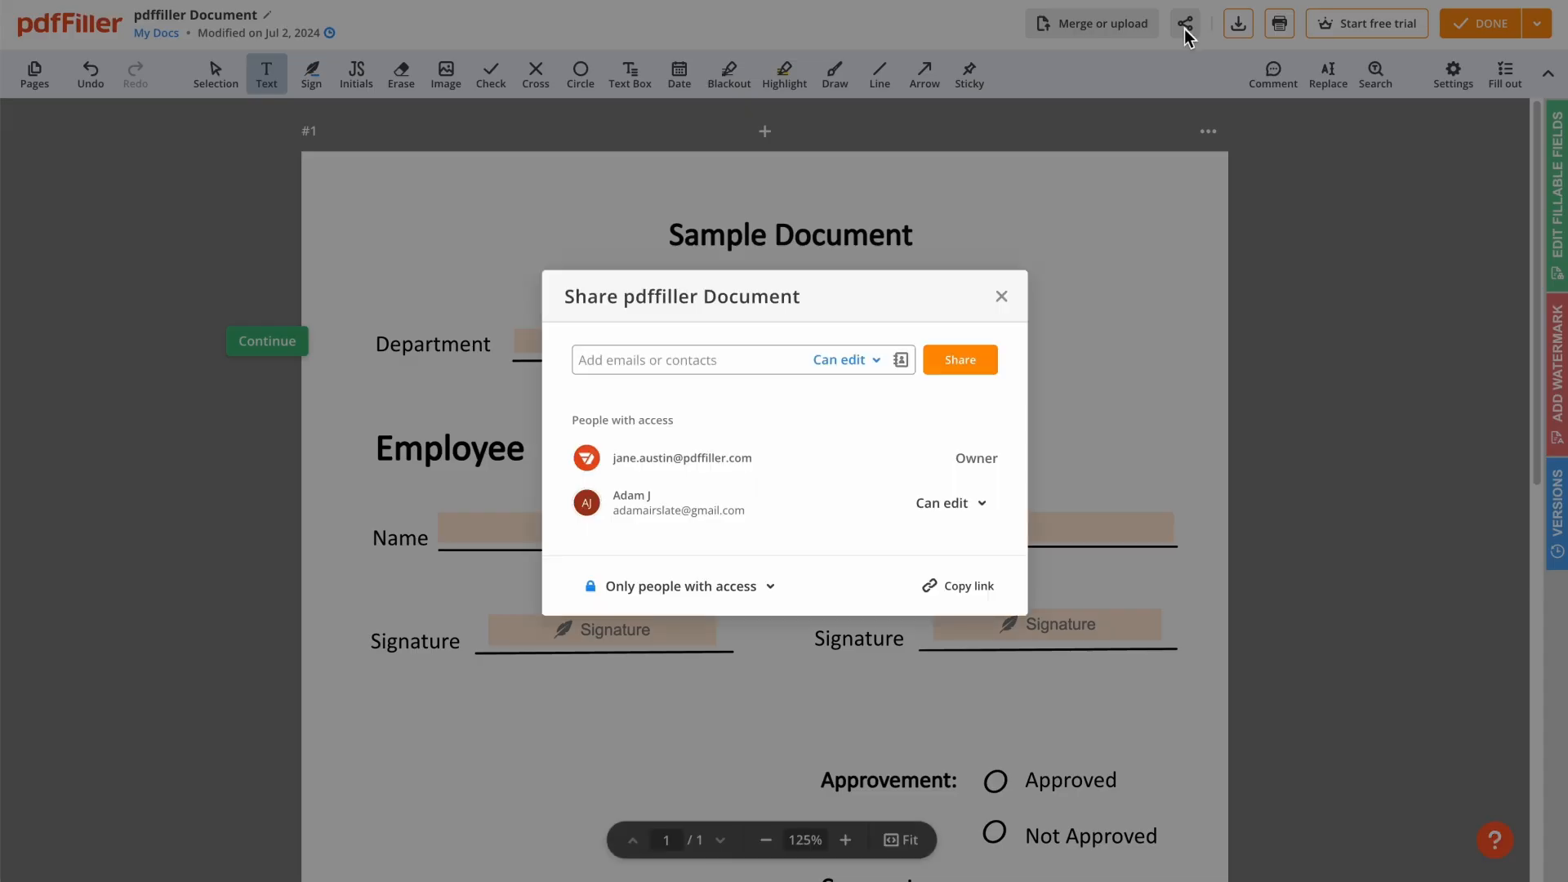
type("tom")
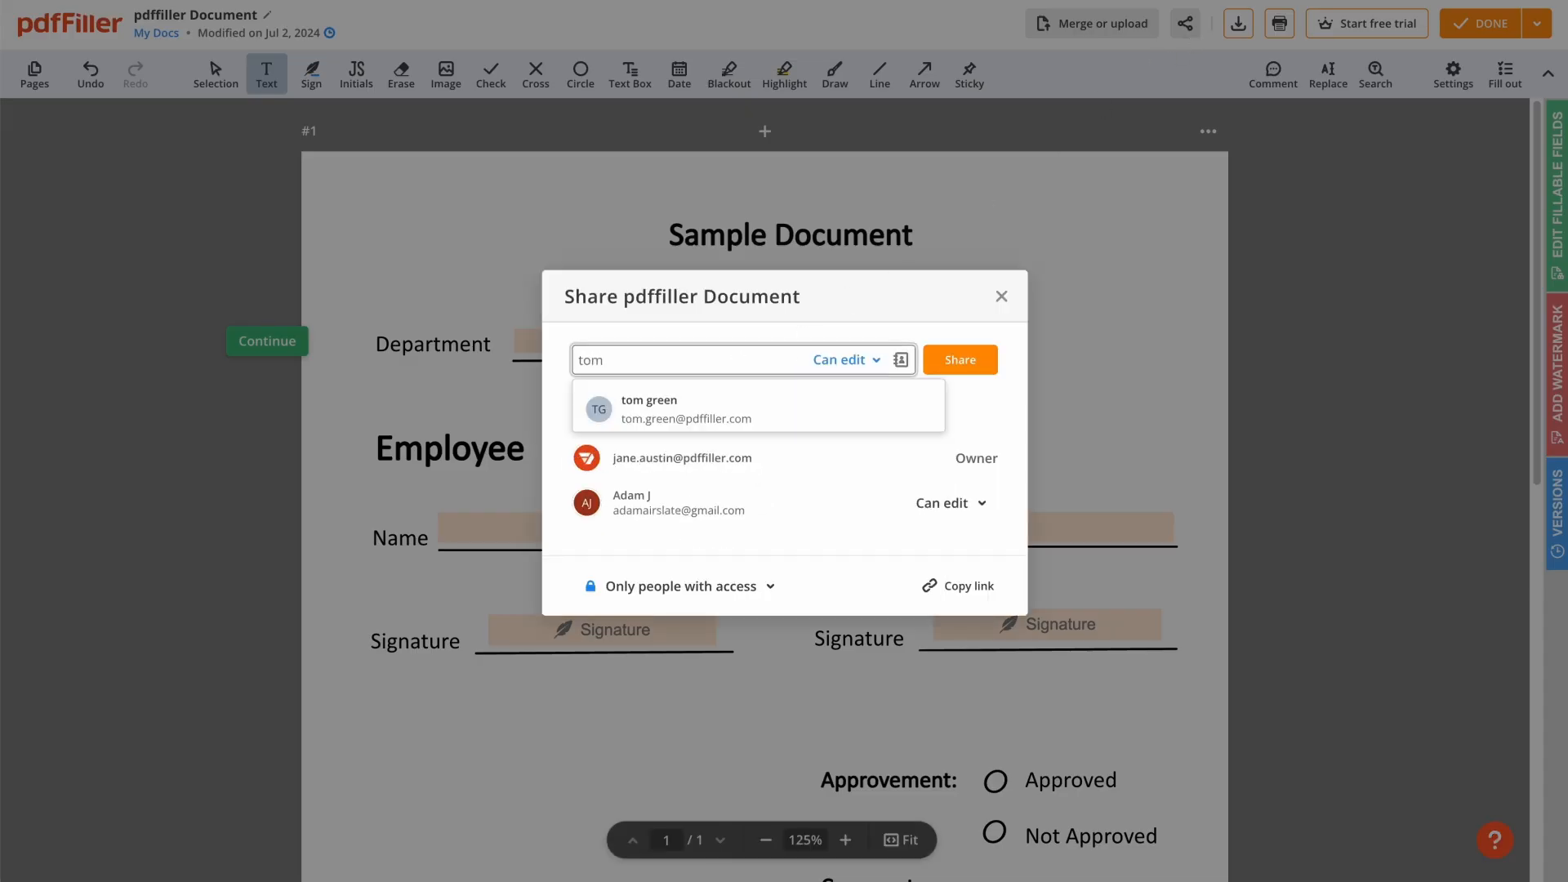
left_click(650, 409)
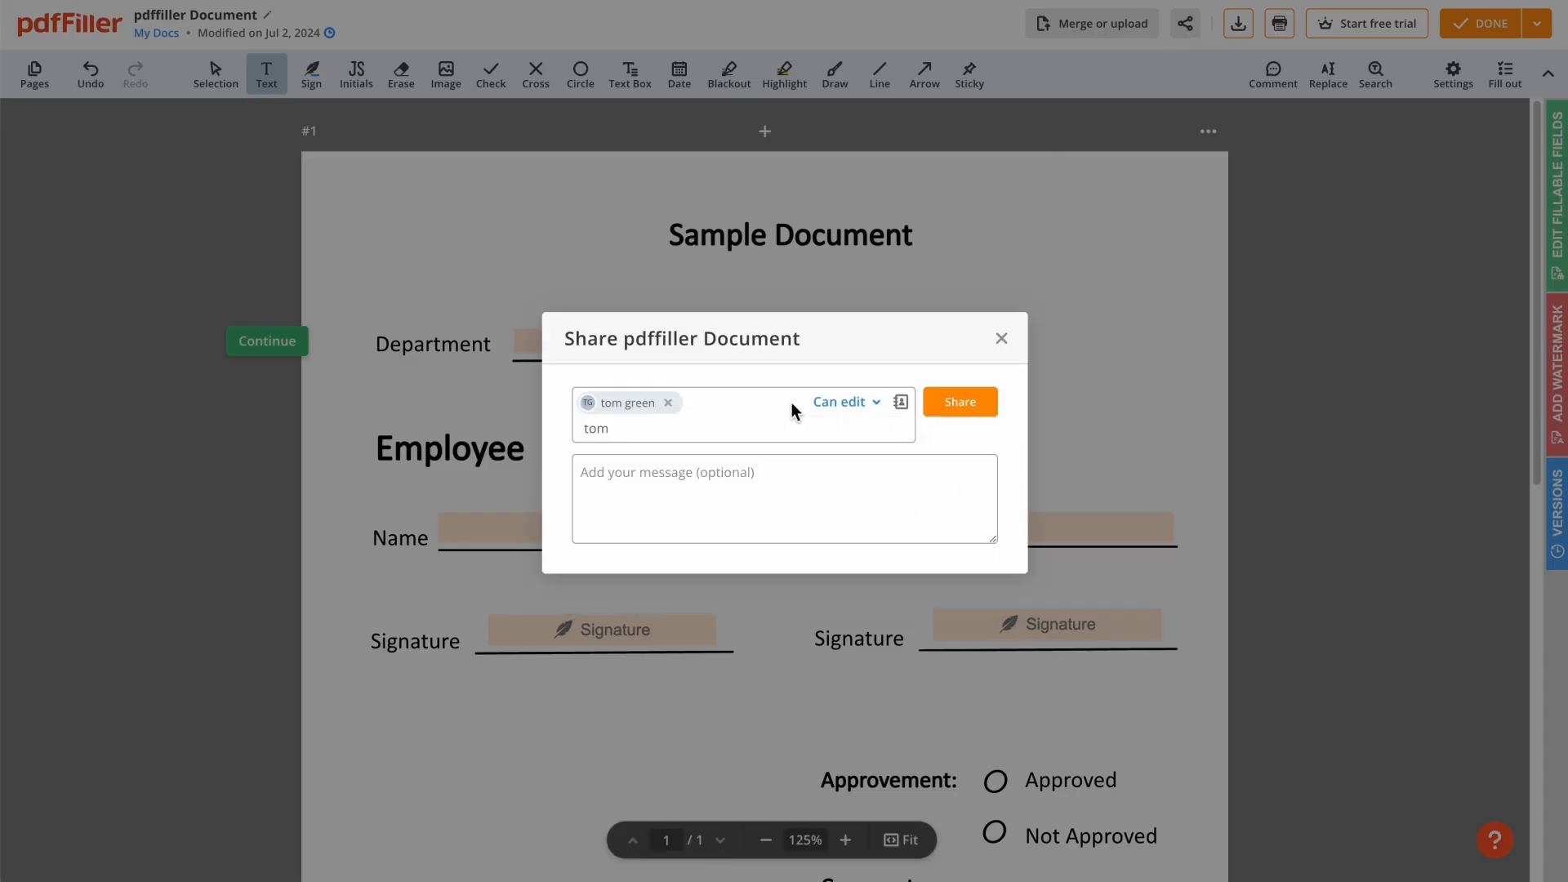
left_click(843, 401)
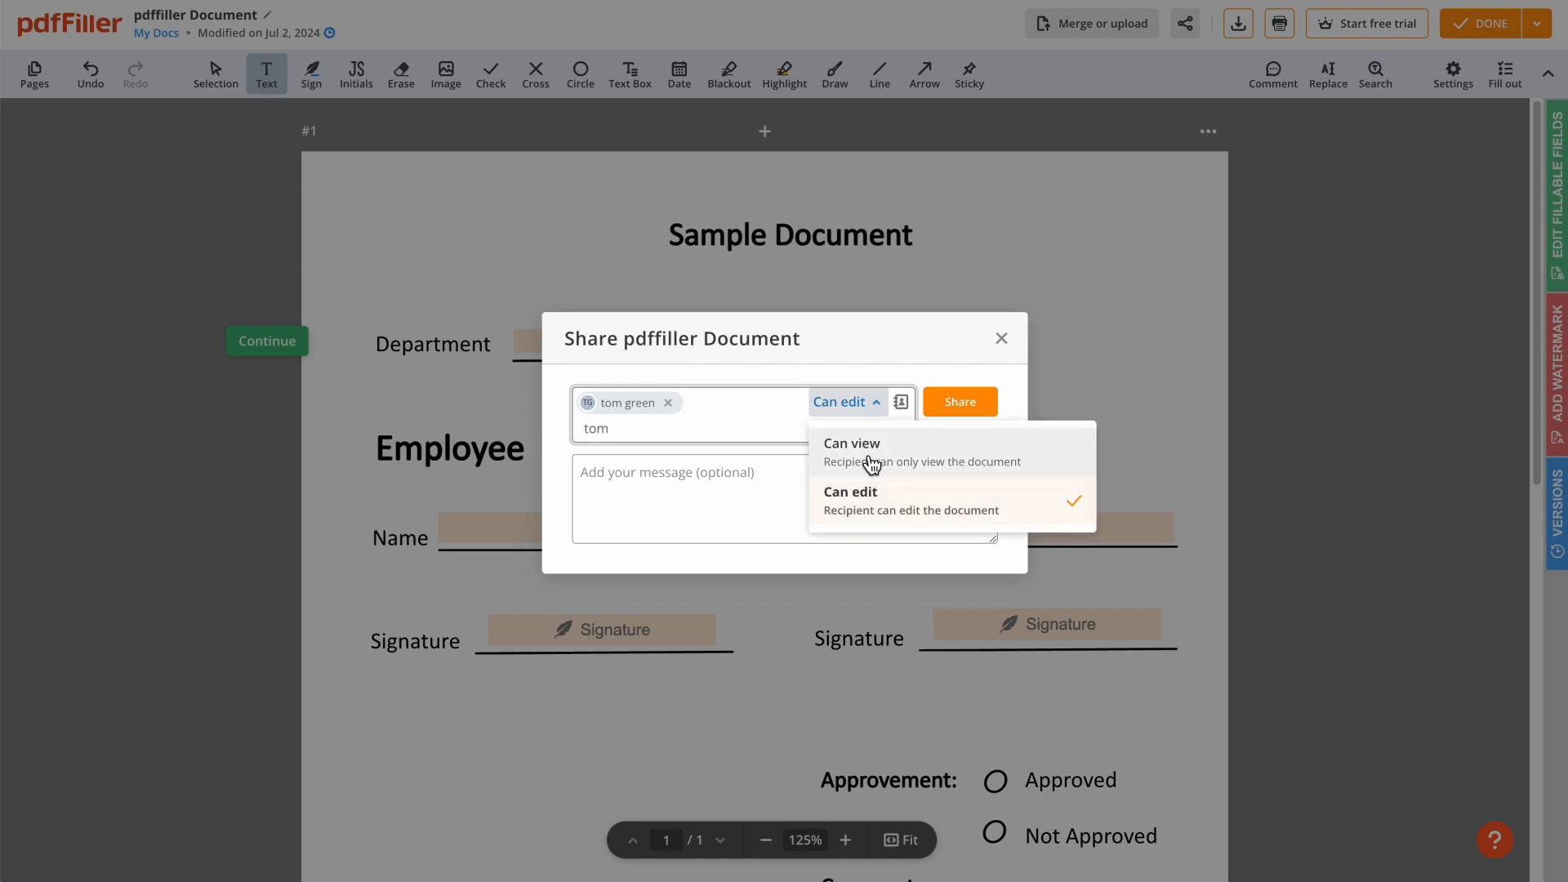
left_click(851, 443)
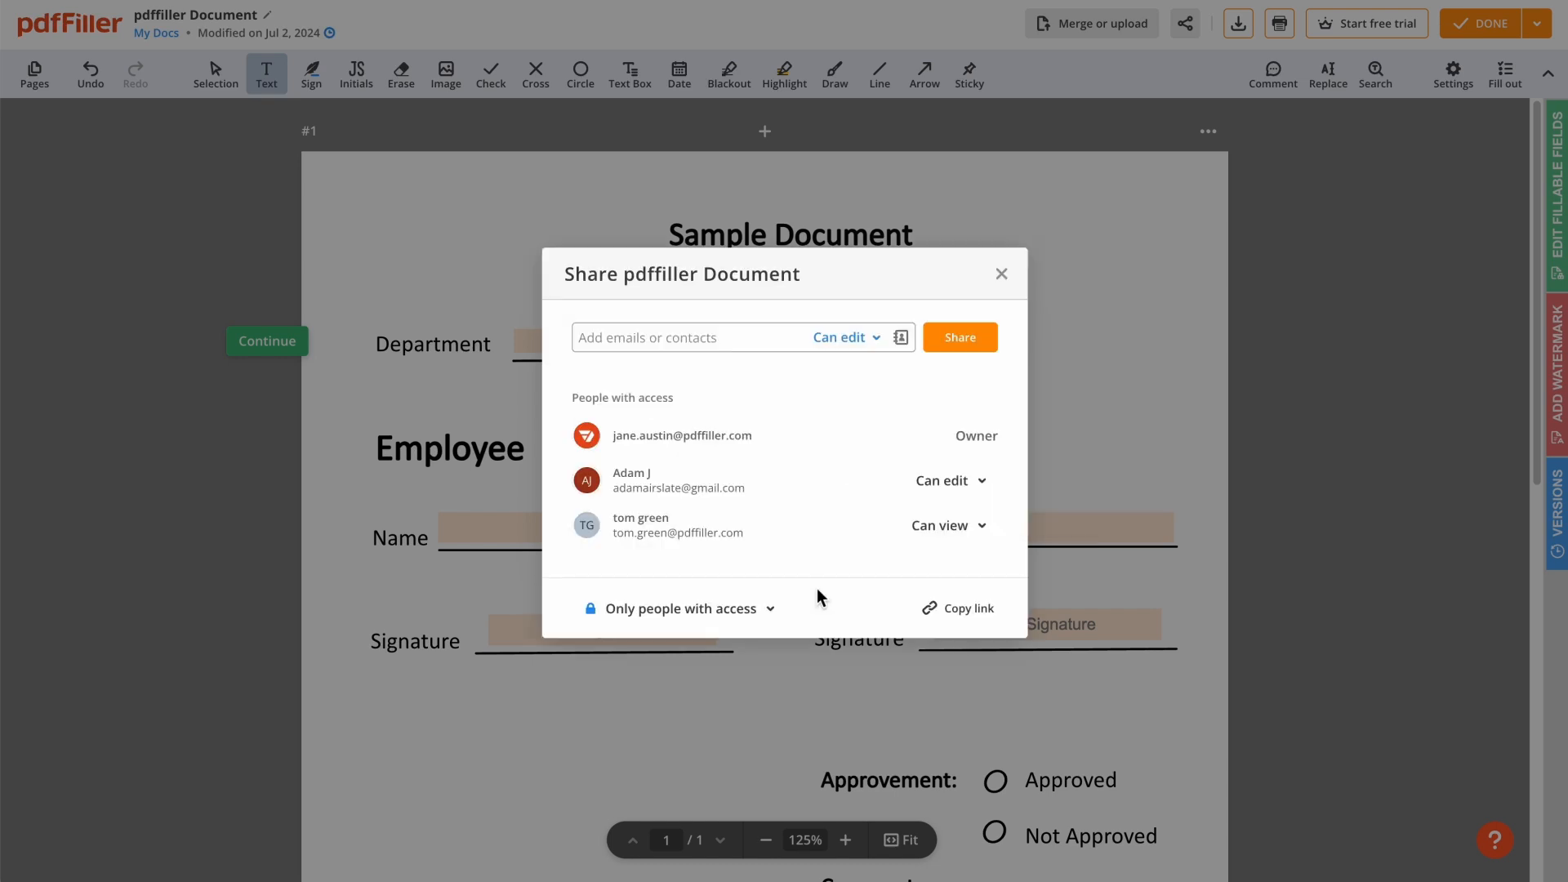
Set link access to Anyone with the link, copy the link, and close sharing
left_click(681, 607)
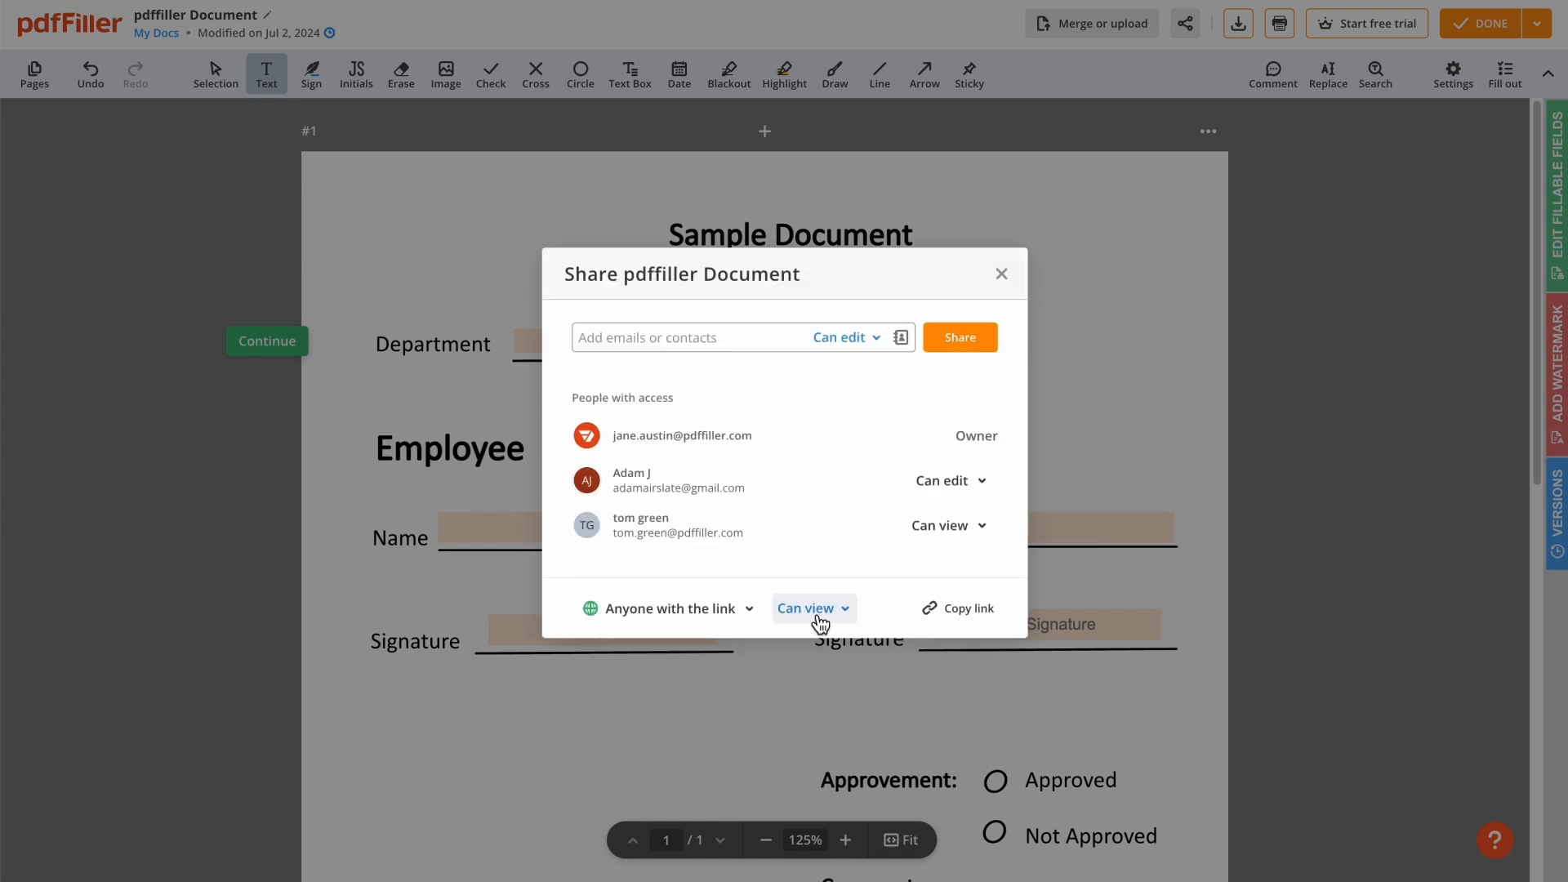
left_click(956, 608)
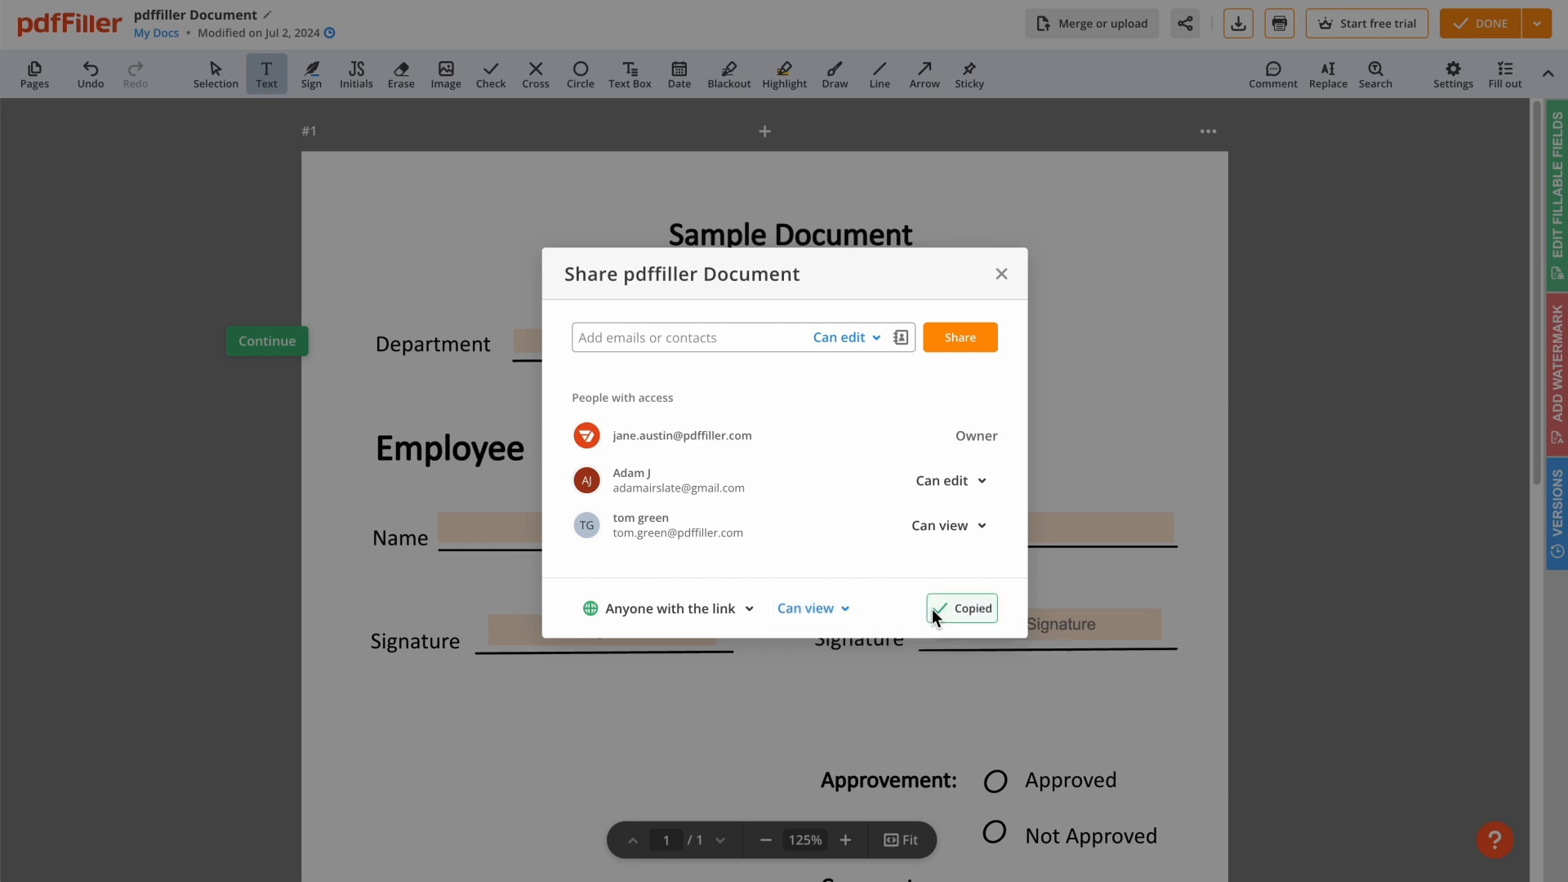
left_click(1000, 274)
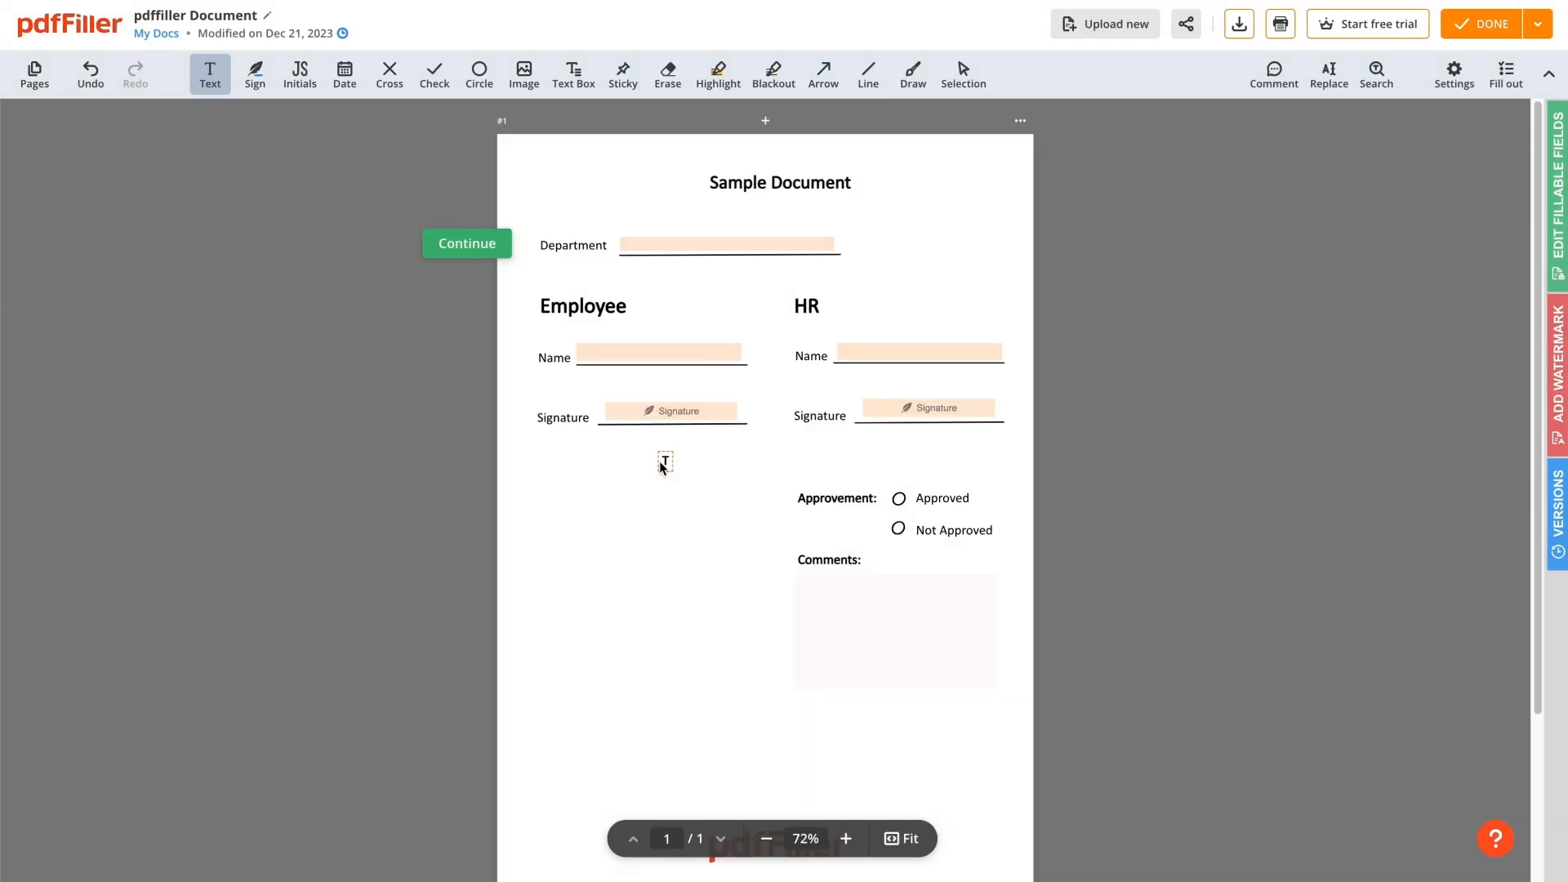
Fill the Employee Name field with Jane Austin from the suggestions
left_click(659, 352)
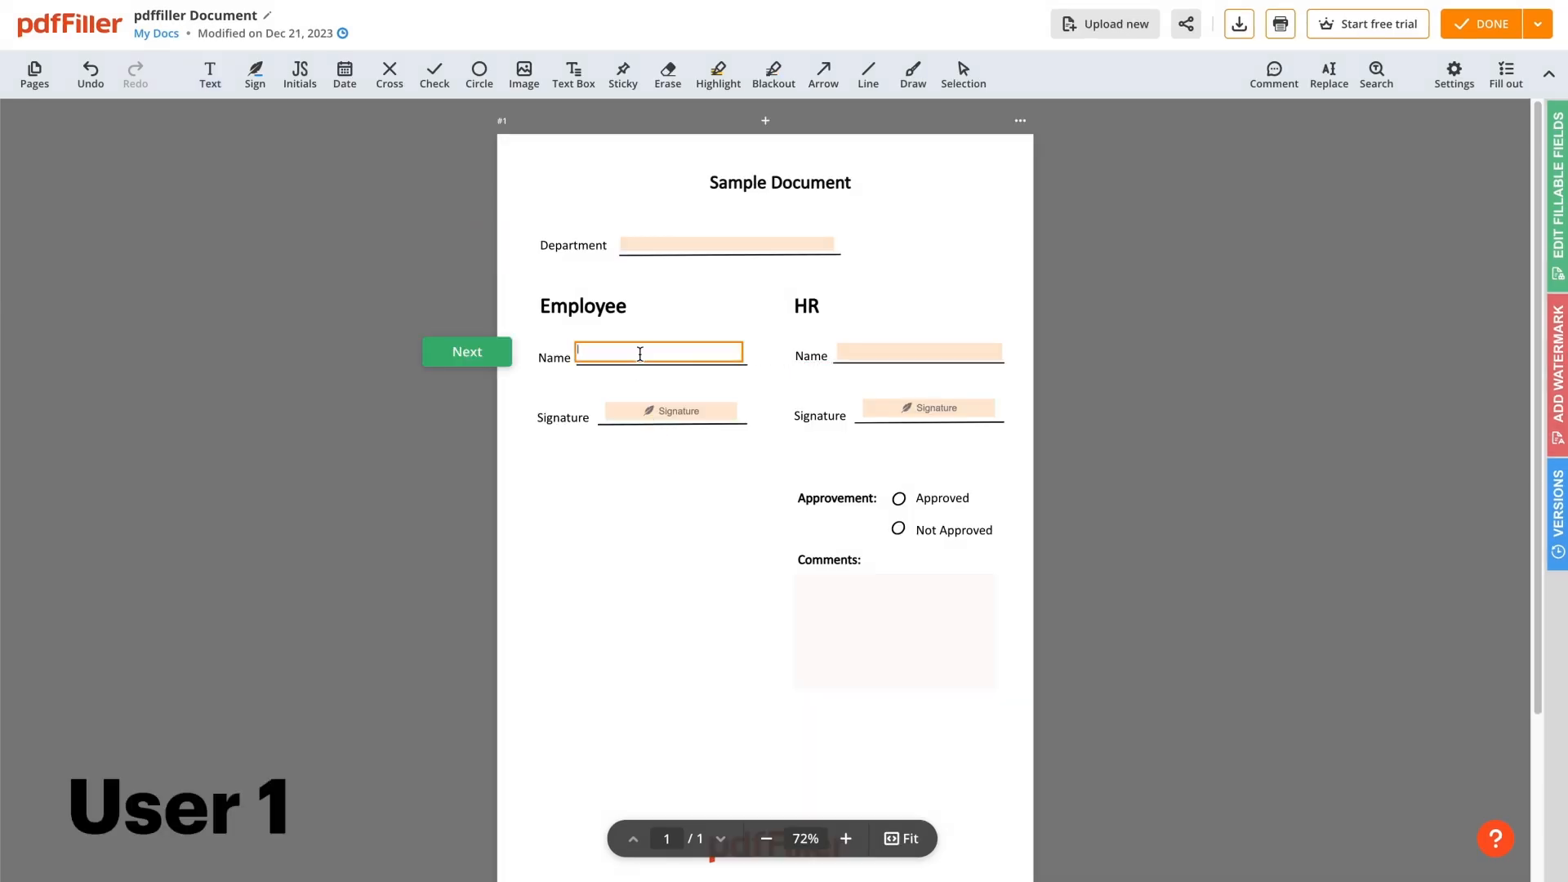
type("Jane")
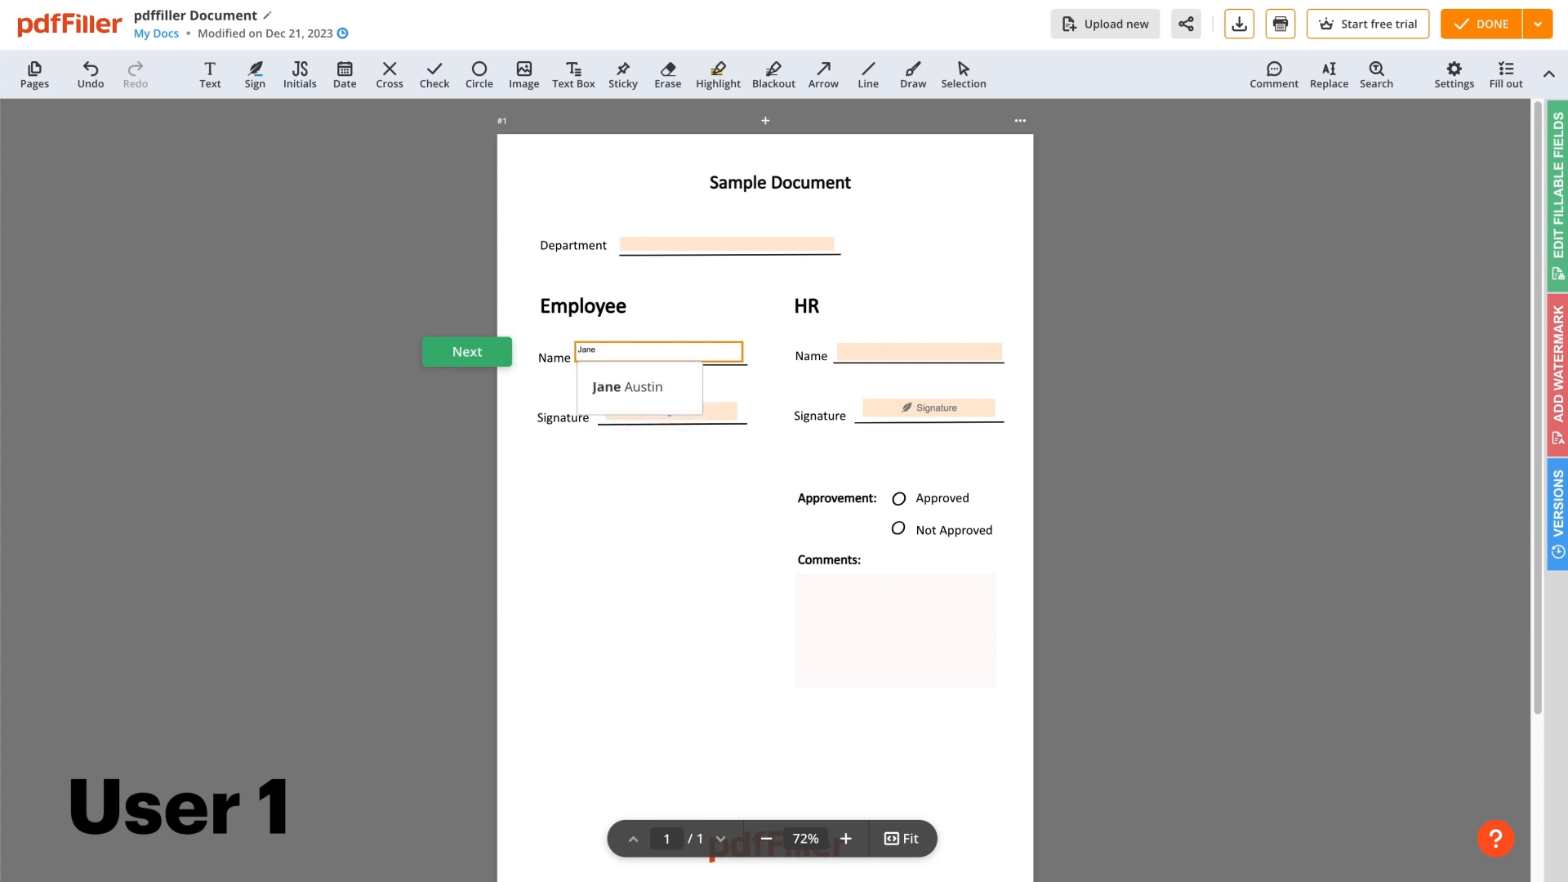
left_click(627, 387)
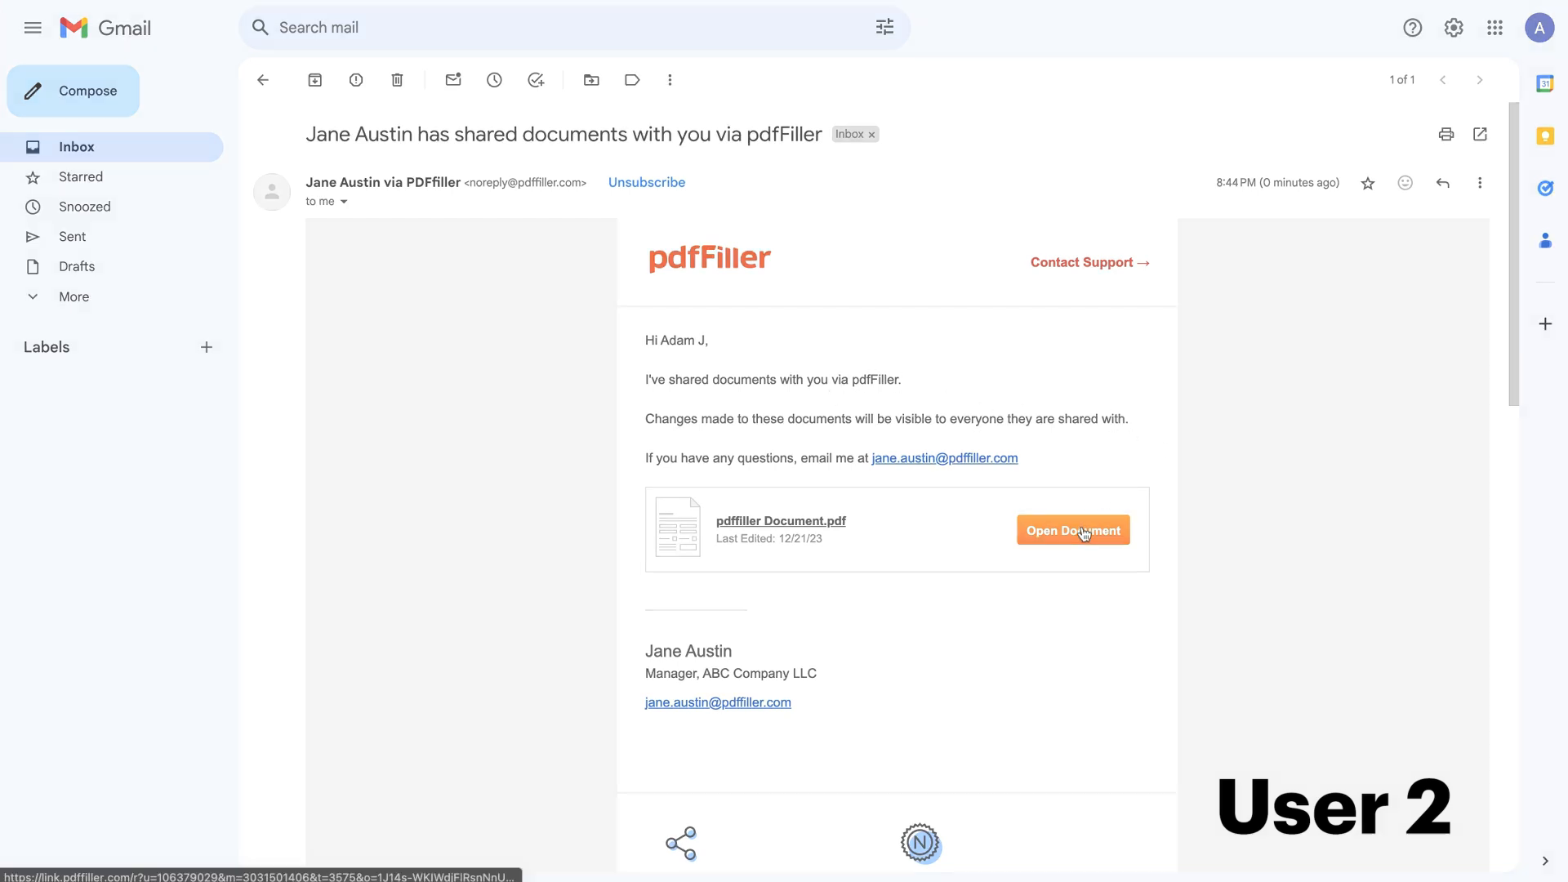
left_click(1072, 530)
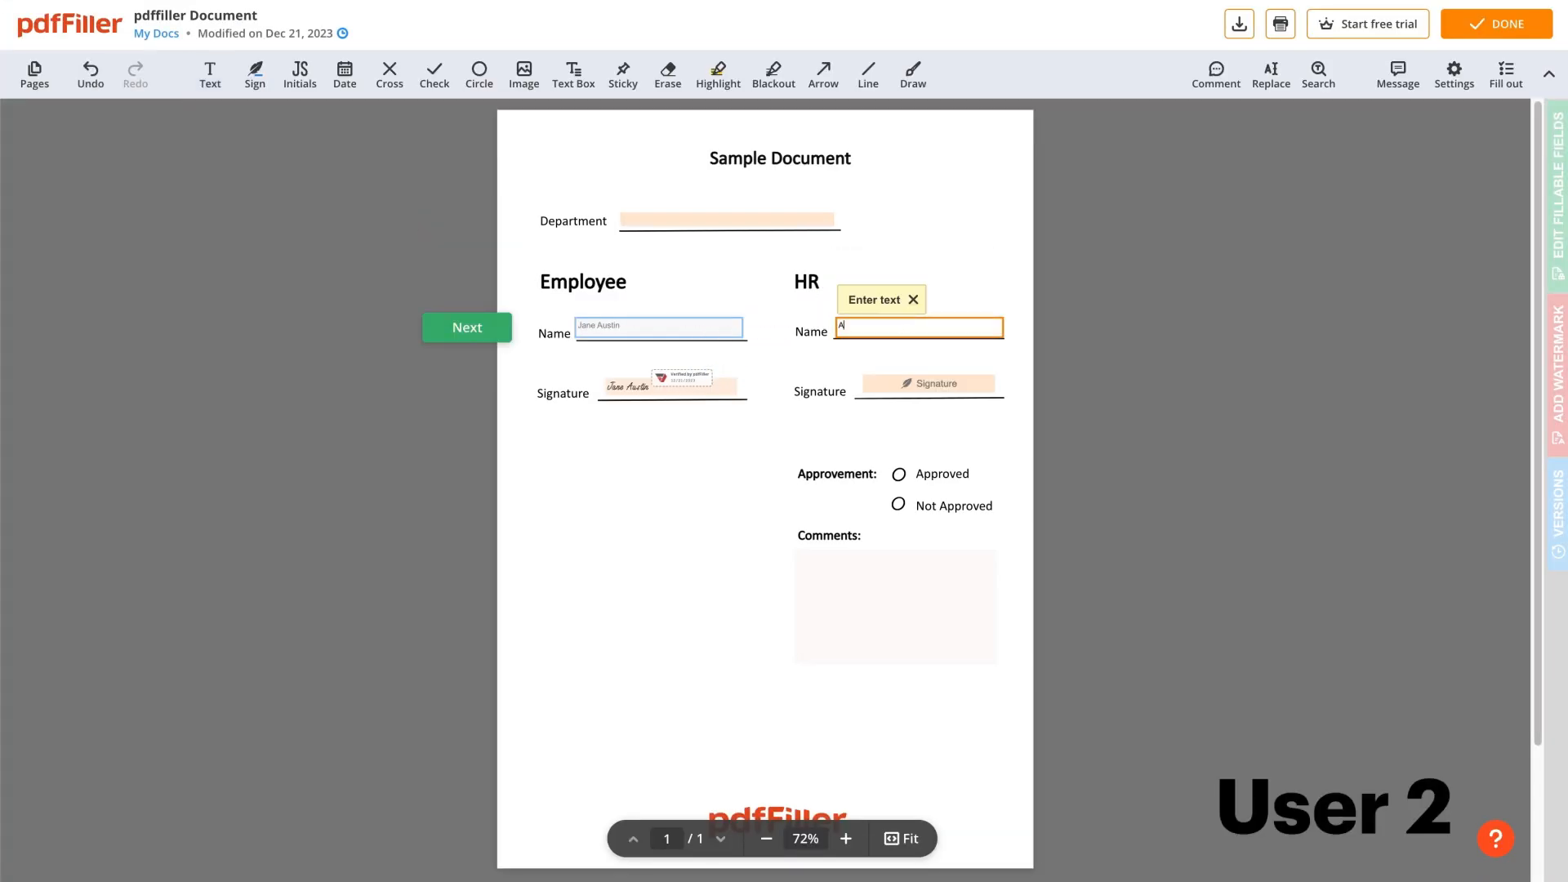
type("Adam")
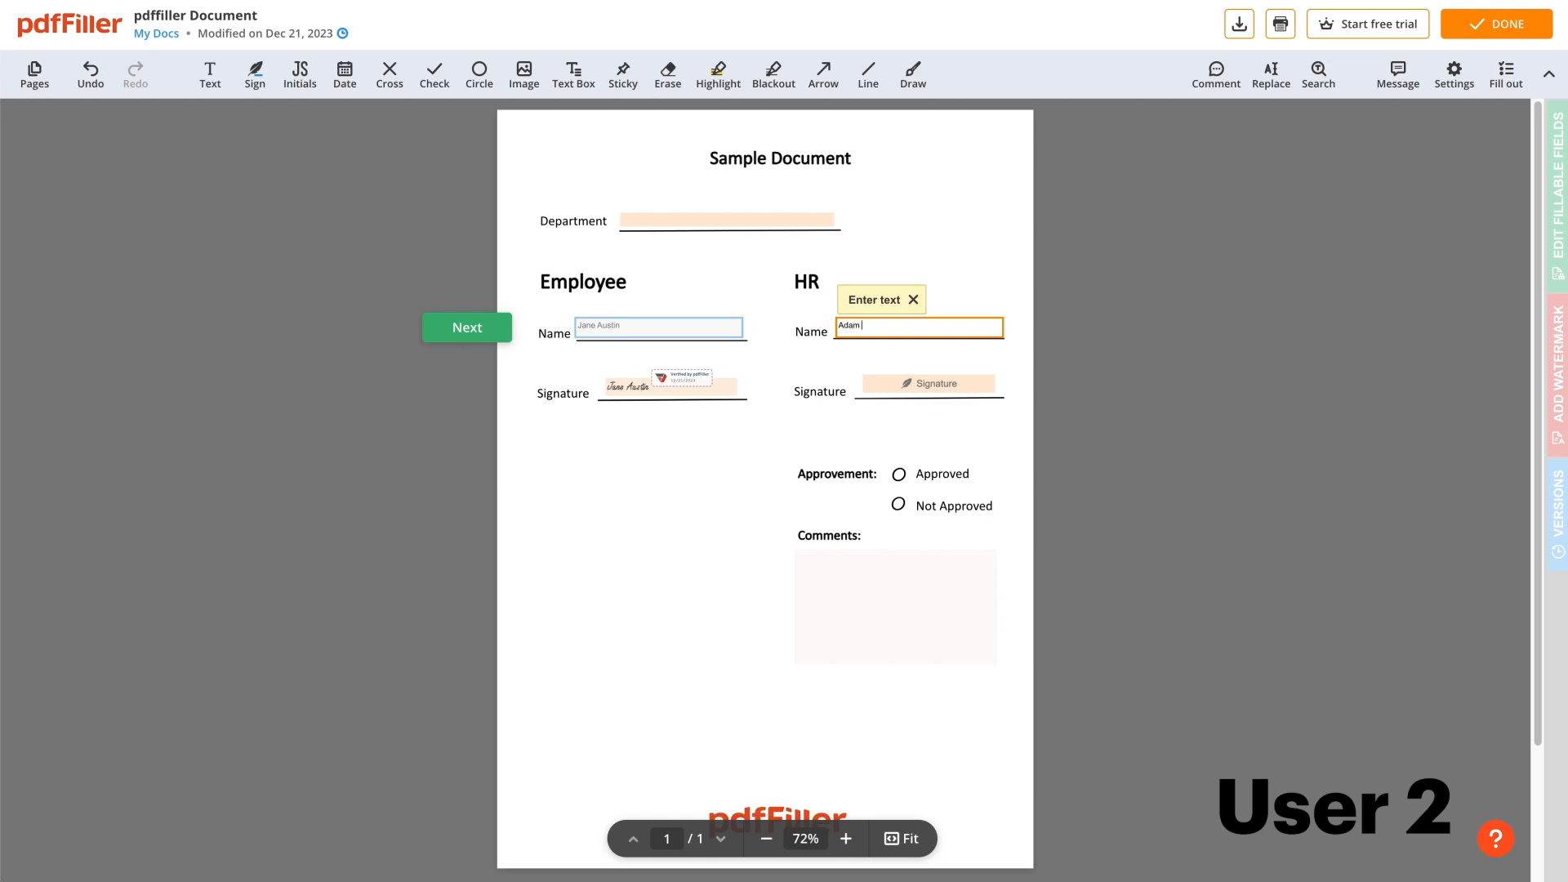
type("Johnson")
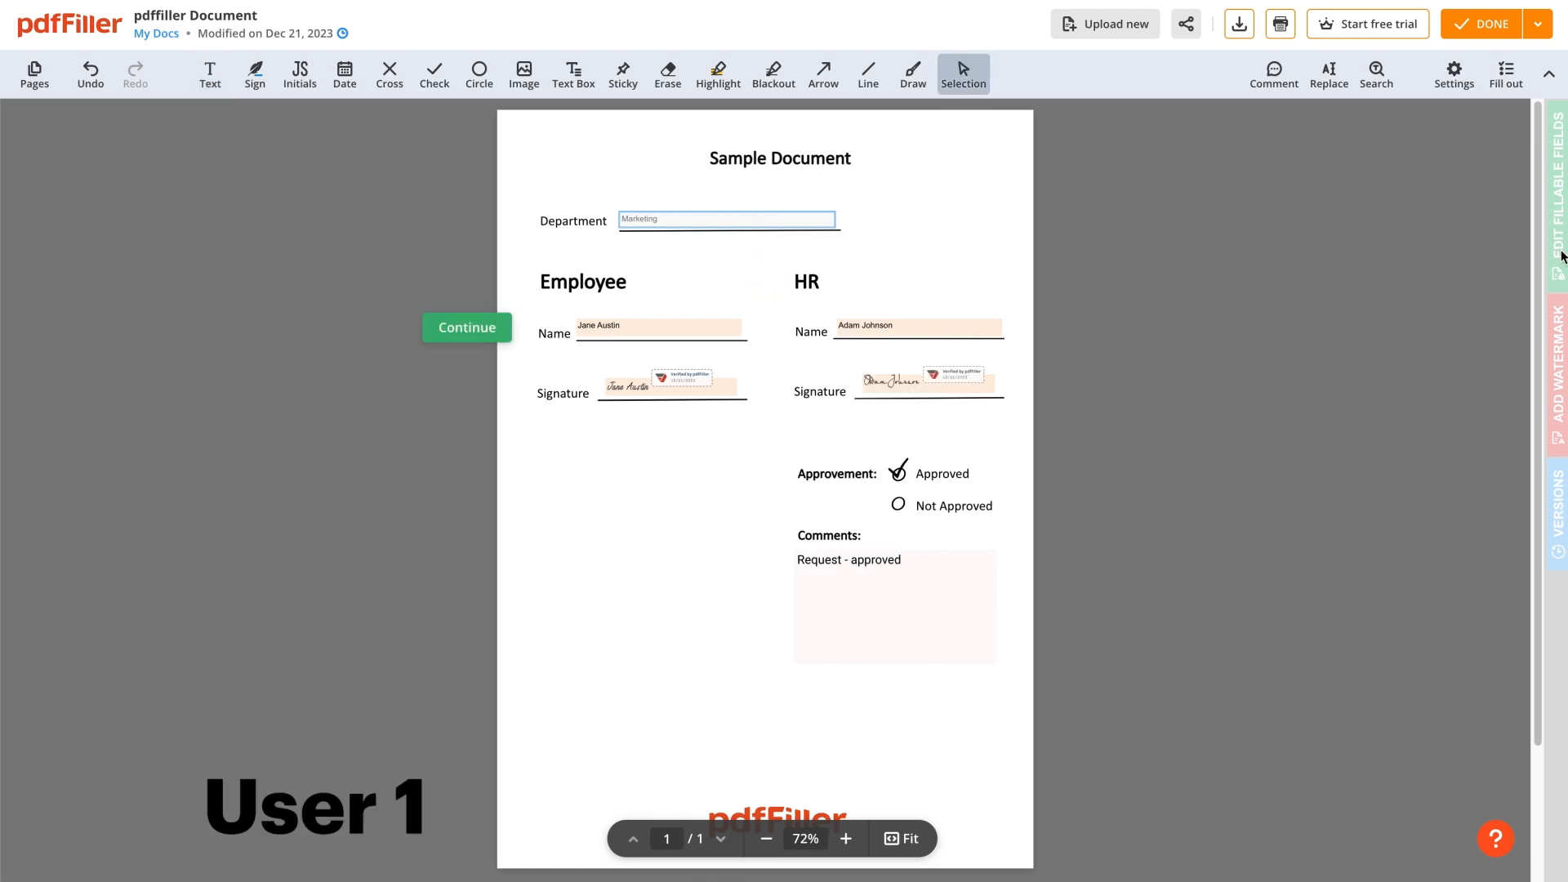
mouse_move(146, 181)
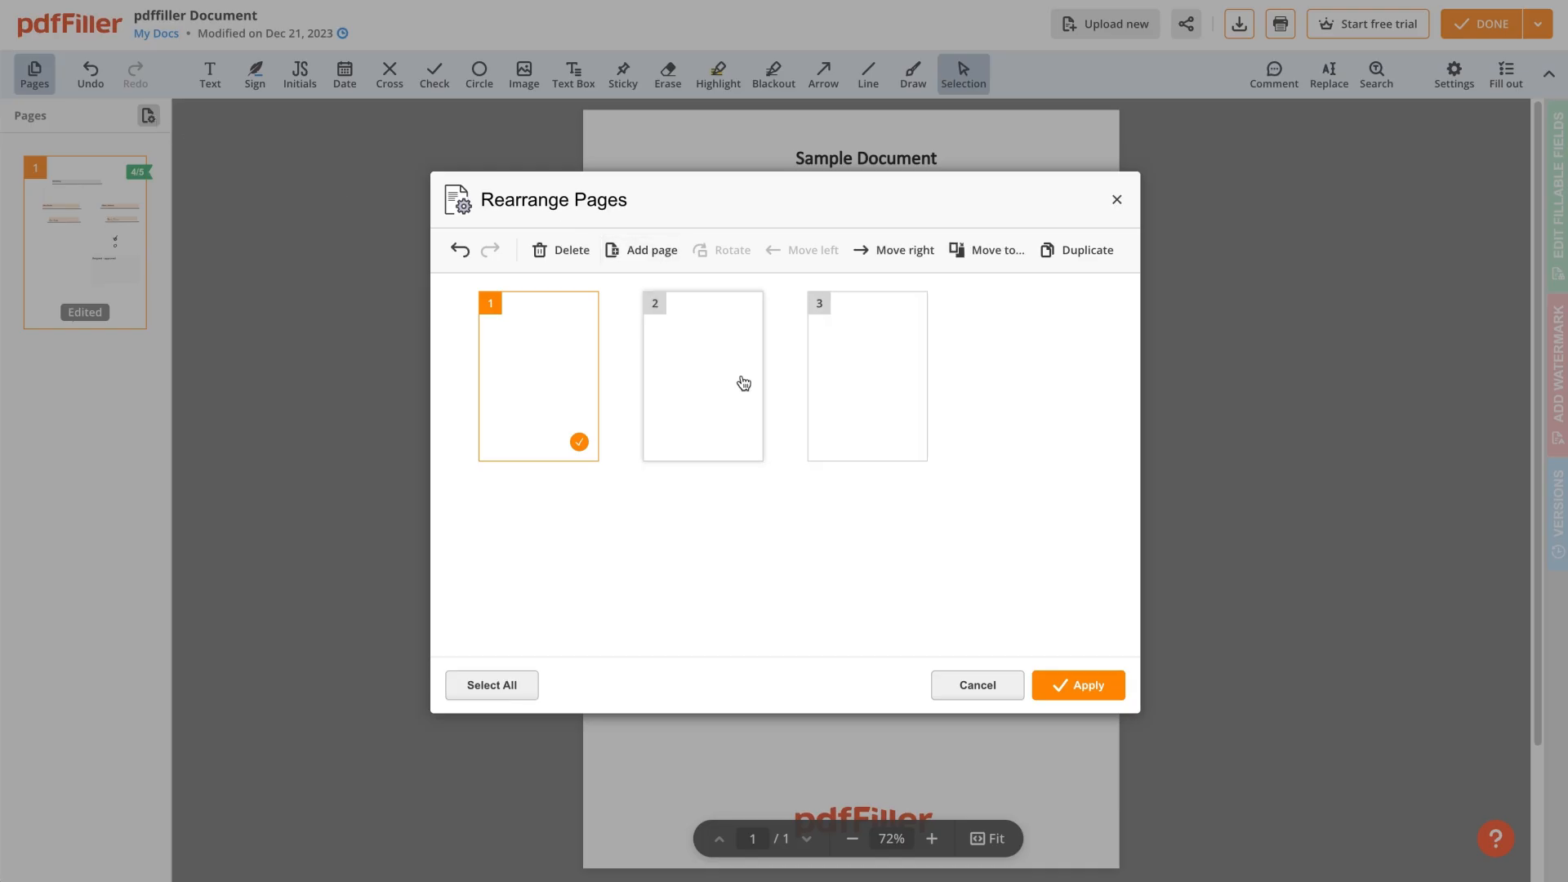
In Rearrange Pages, delete the blank second and third pages and apply
left_click(1077, 685)
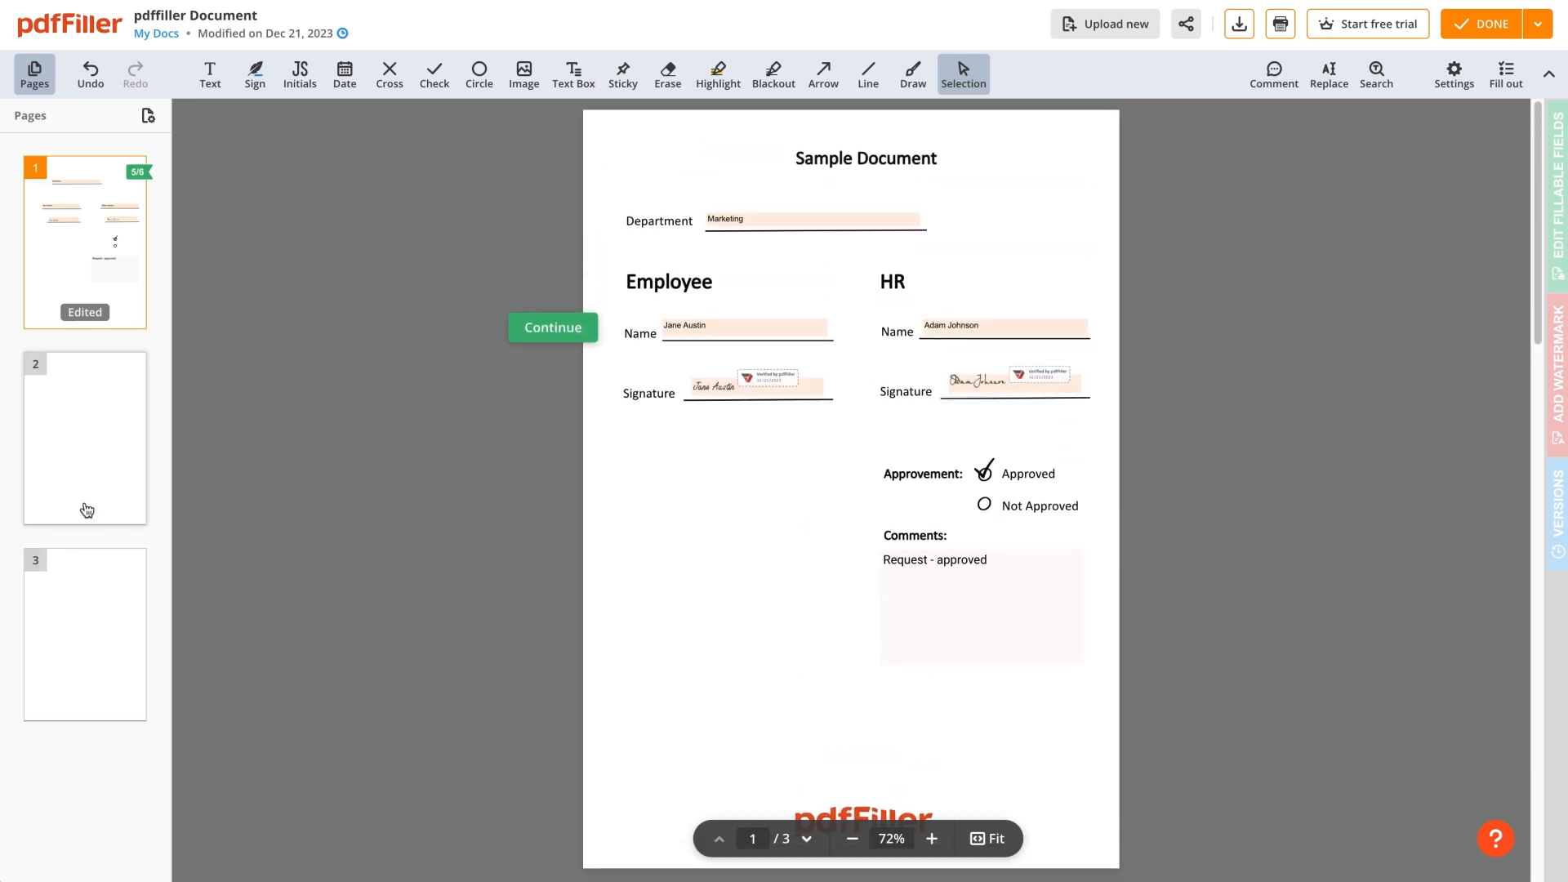
left_click(147, 115)
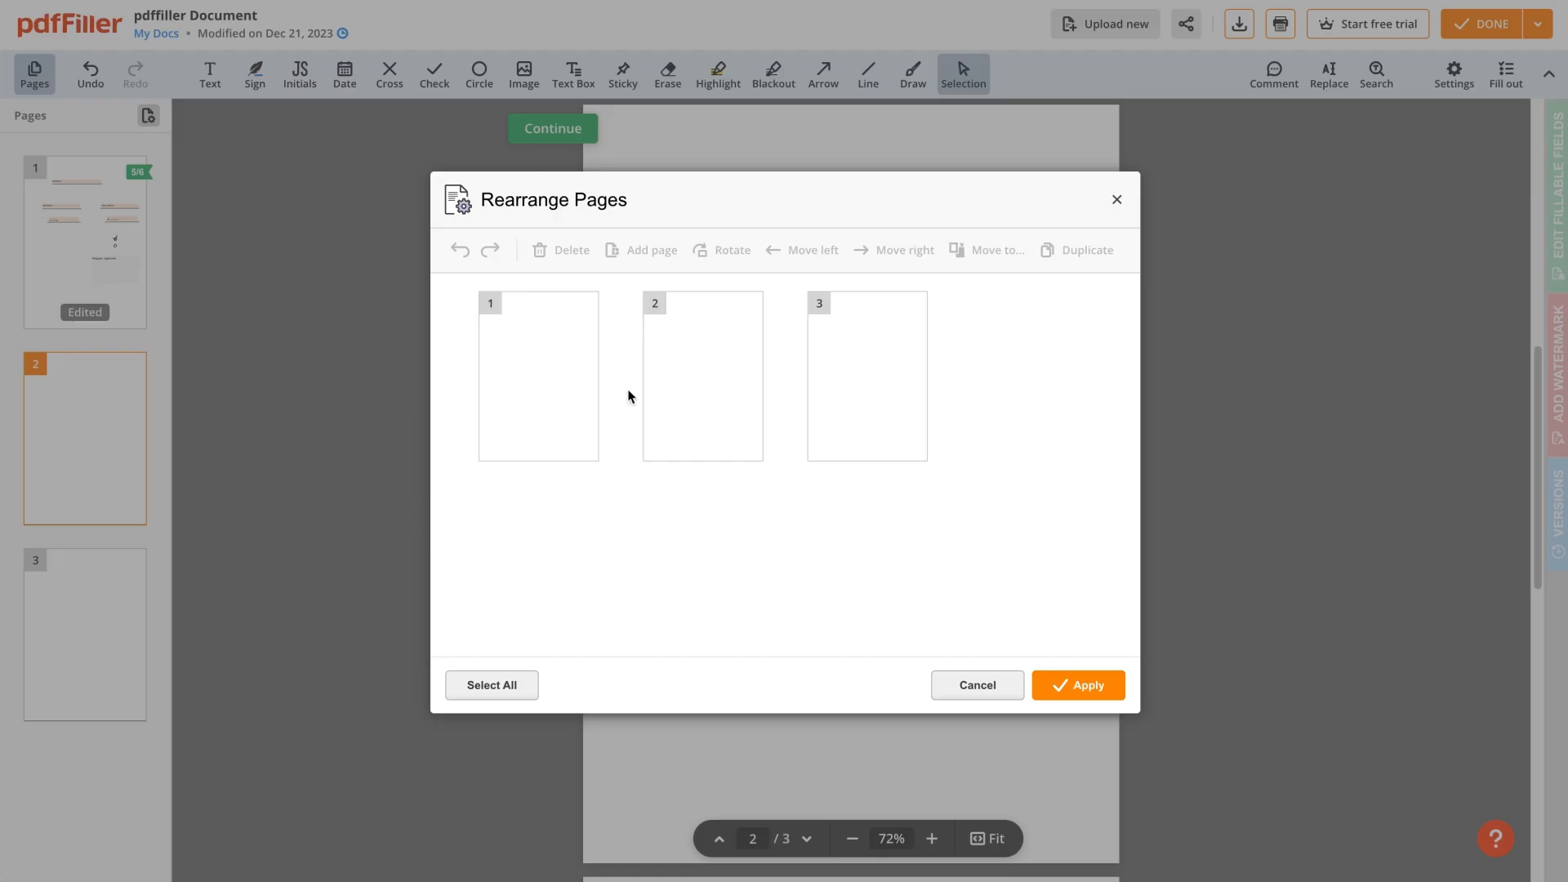
left_click(703, 375)
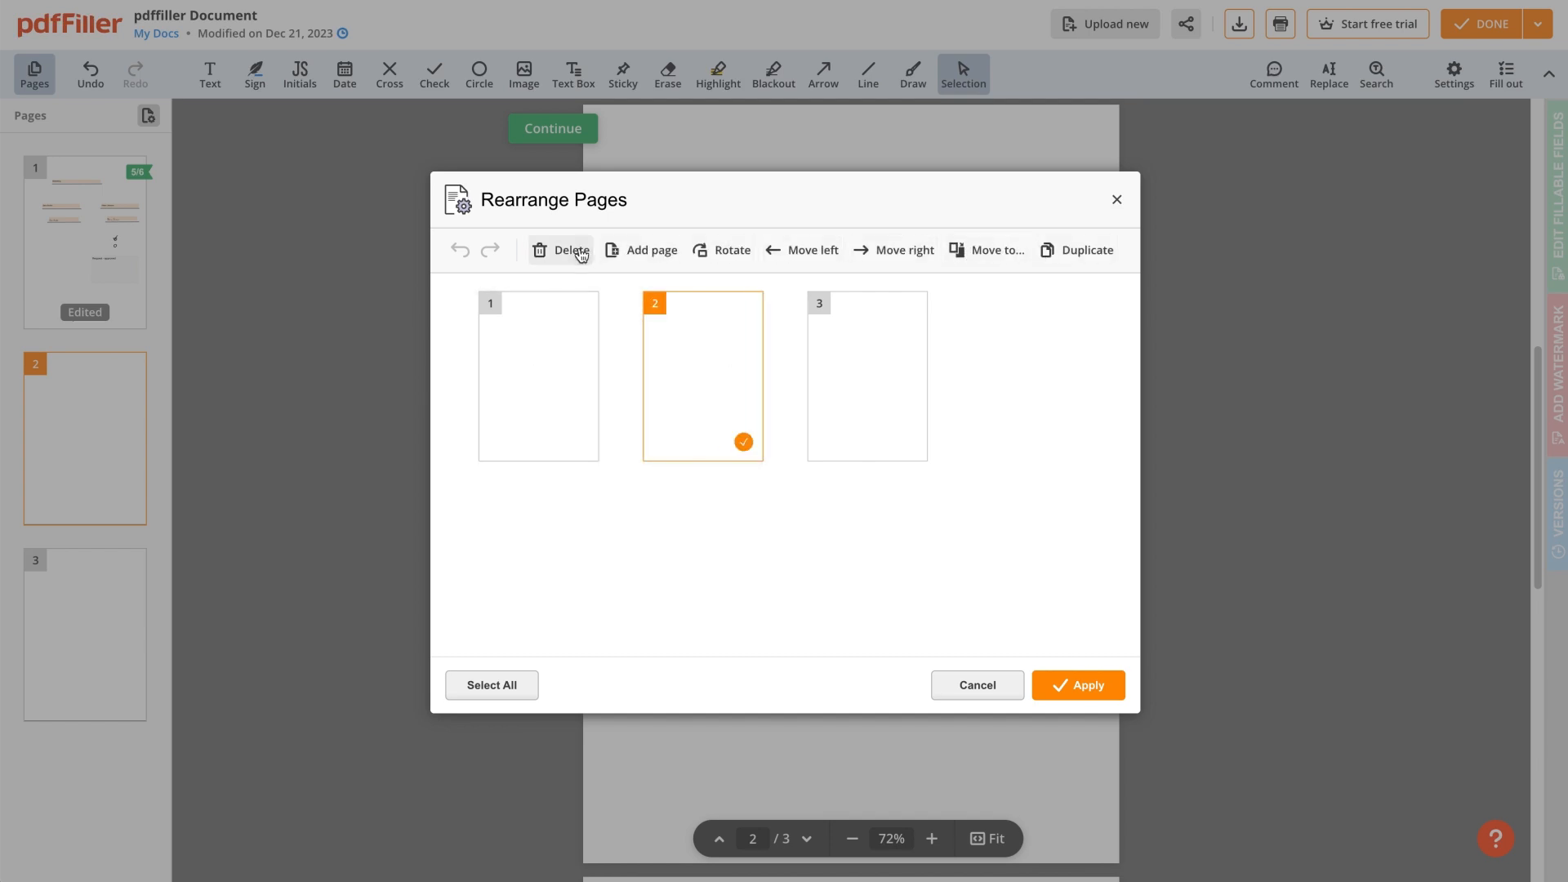
left_click(561, 250)
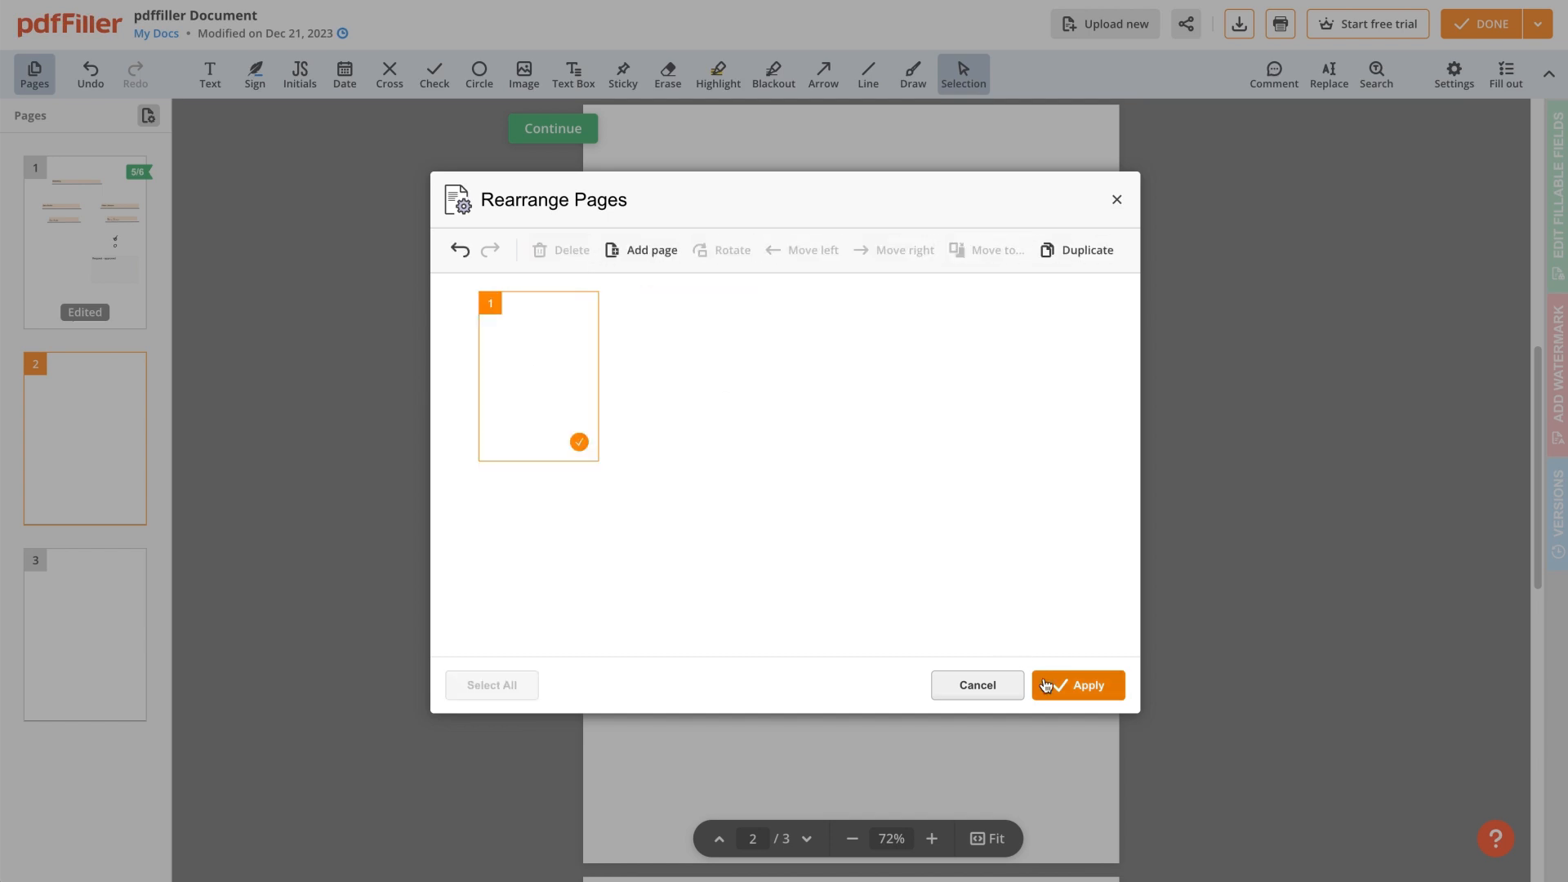
left_click(1077, 685)
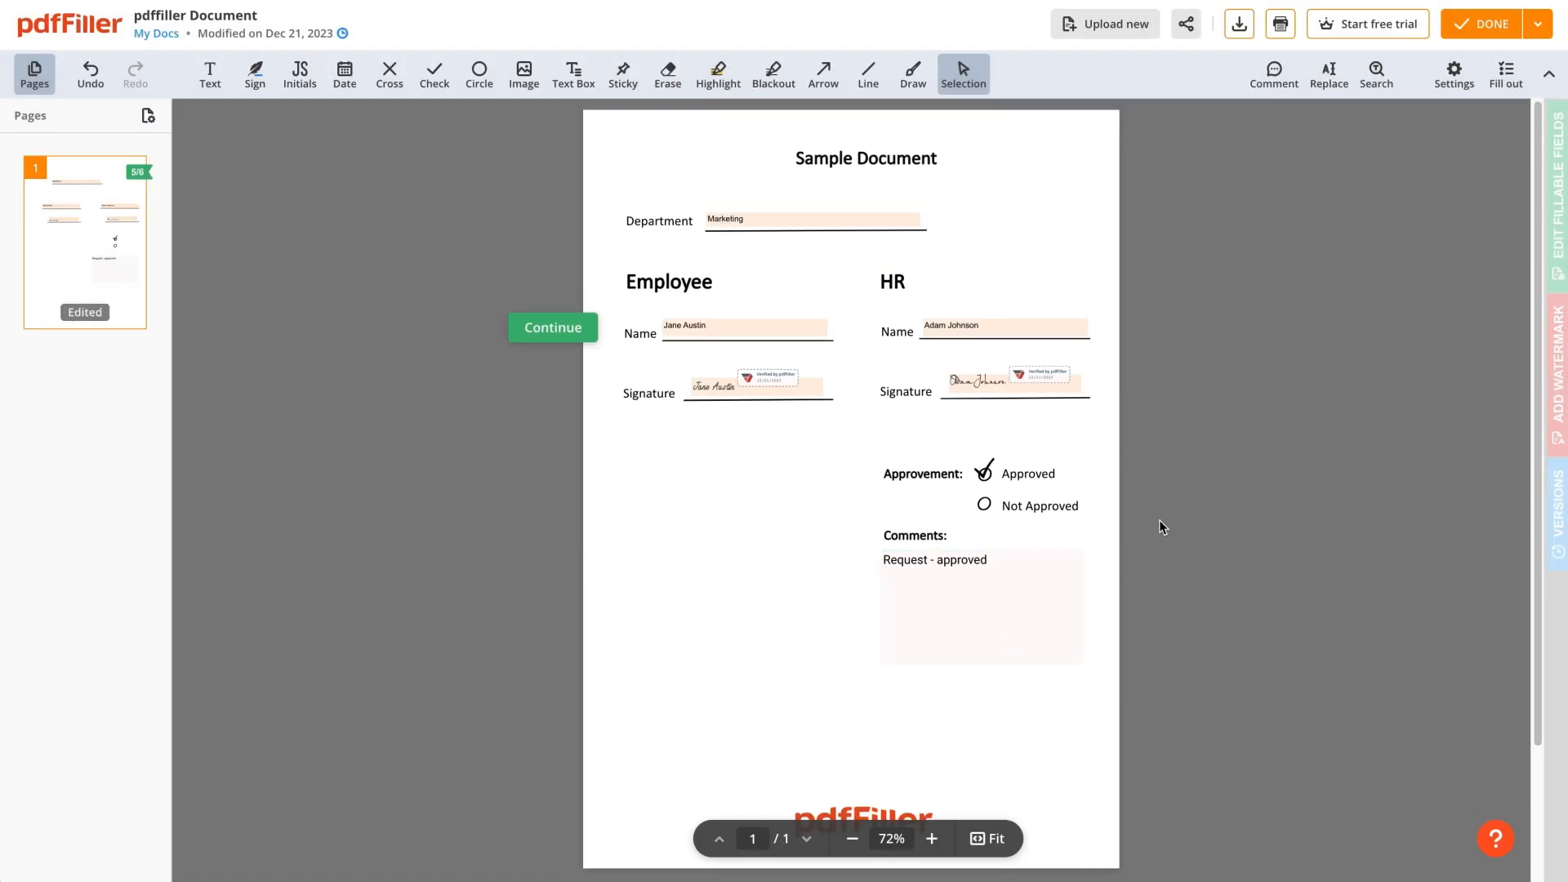